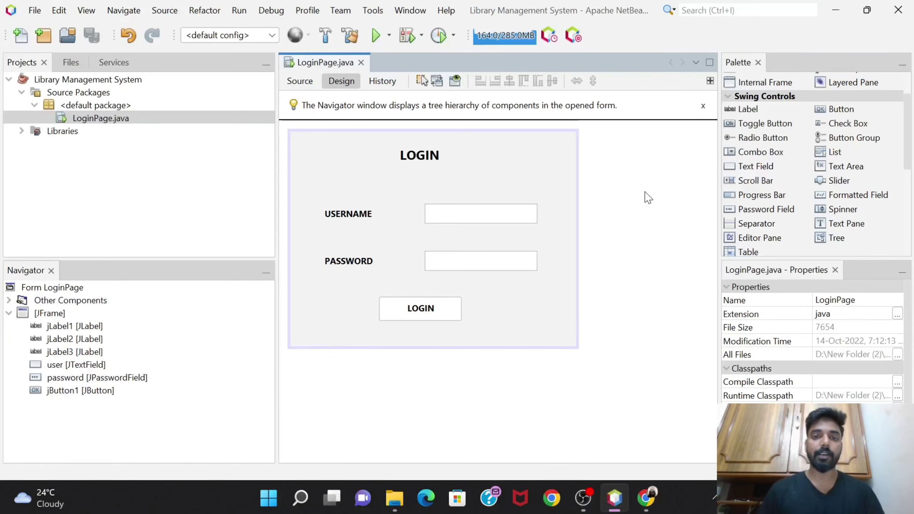
pyautogui.moveTo(565, 162)
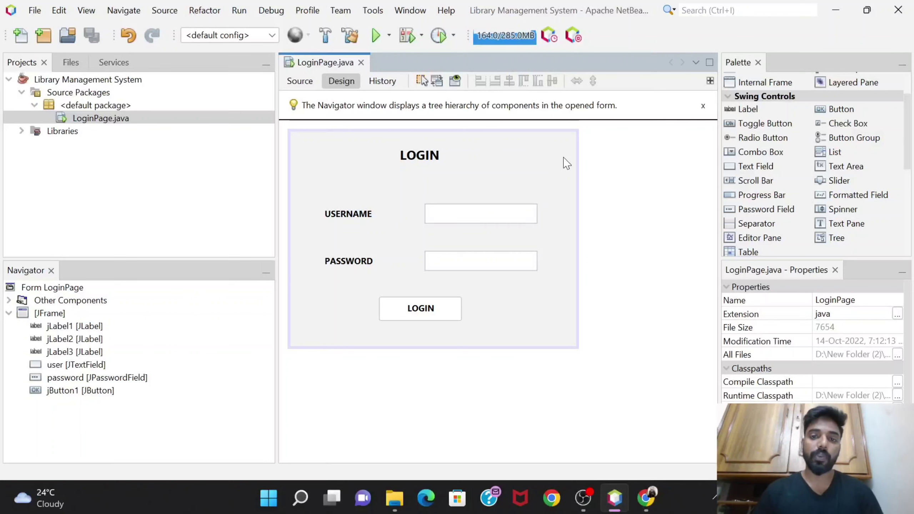
pyautogui.moveTo(520, 160)
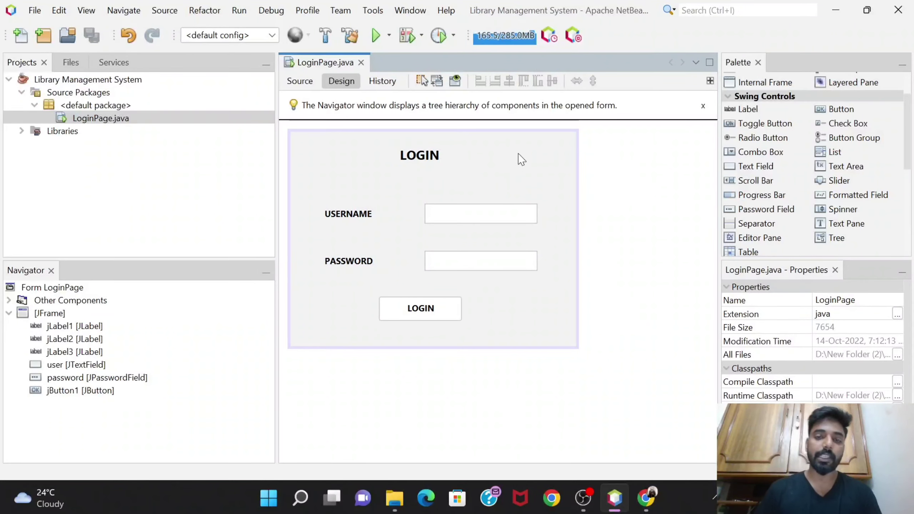
pyautogui.moveTo(535, 163)
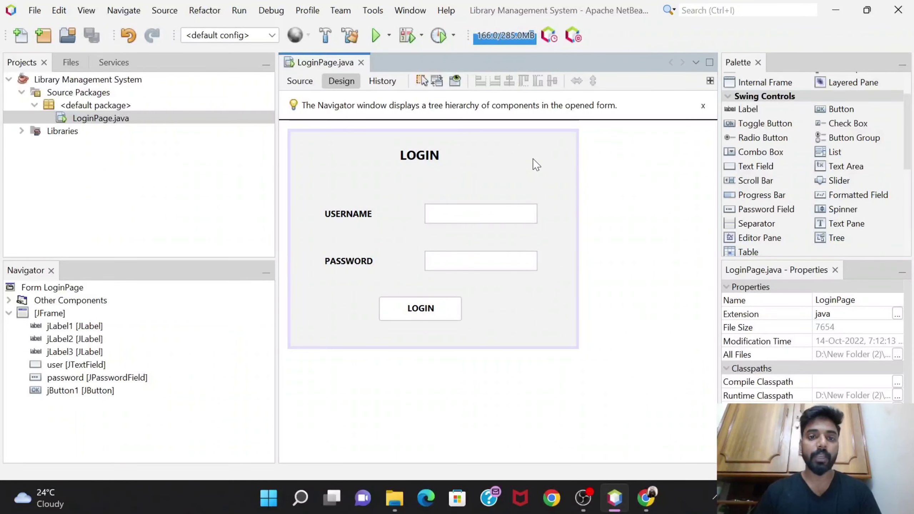
pyautogui.moveTo(291, 138)
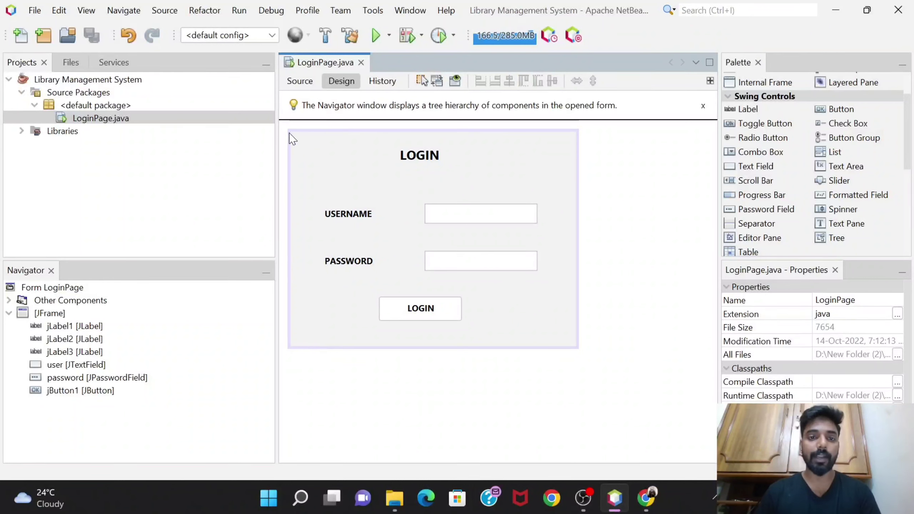
pyautogui.moveTo(411, 214)
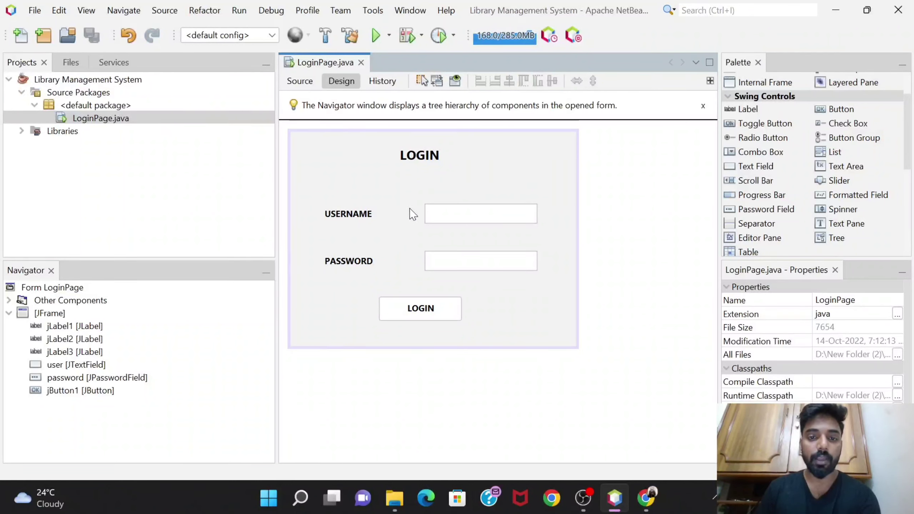
pyautogui.moveTo(419, 148)
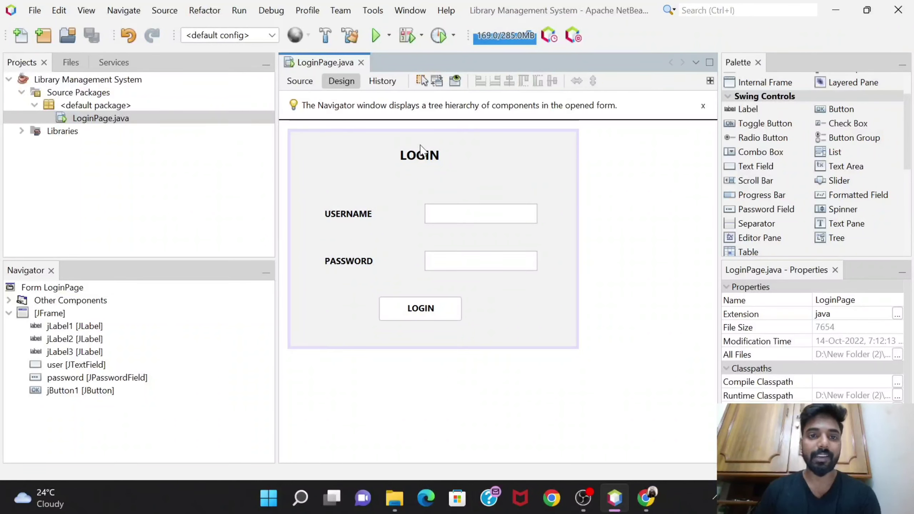
pyautogui.moveTo(576, 203)
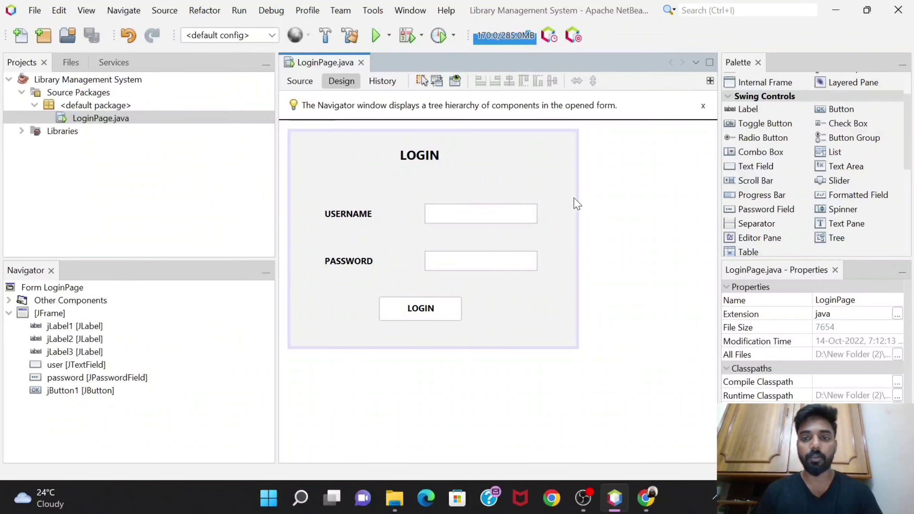
pyautogui.moveTo(621, 400)
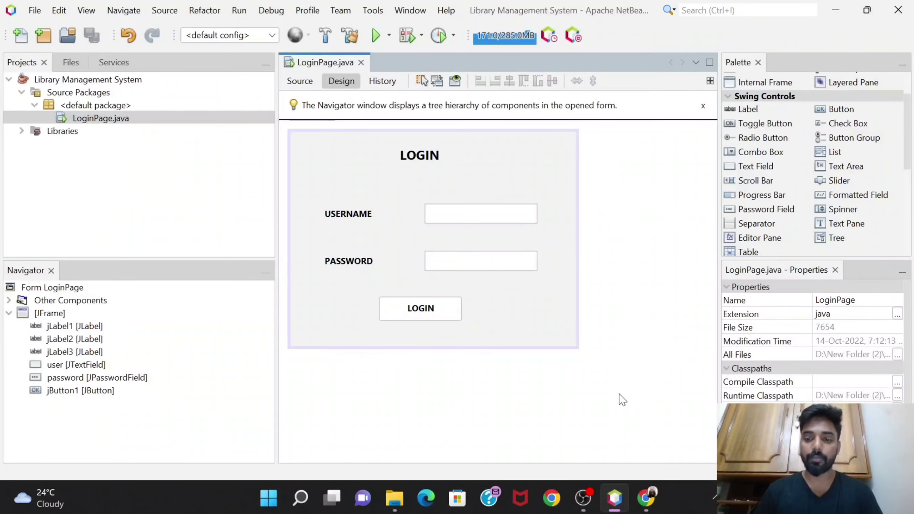
# Review the Google Doc's Java Swing functions list, highlighting the Books Available entry.
pyautogui.click(614, 497)
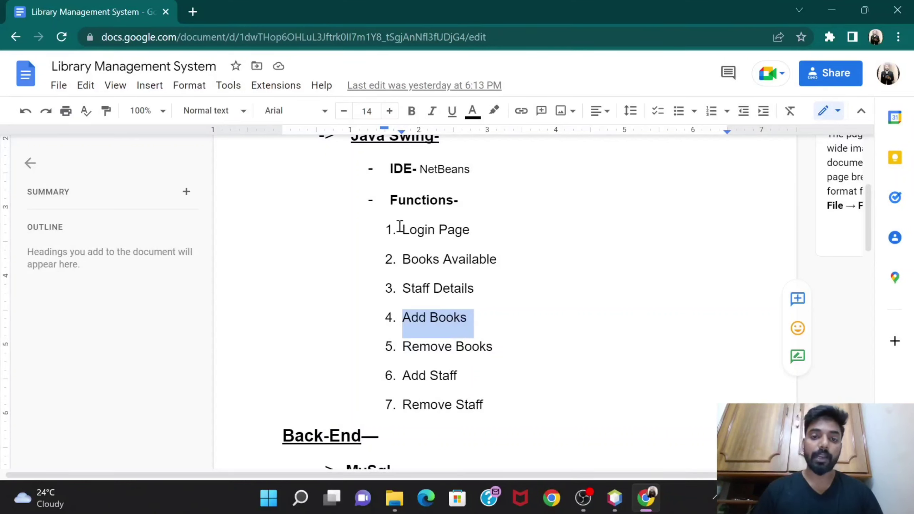
pyautogui.click(403, 259)
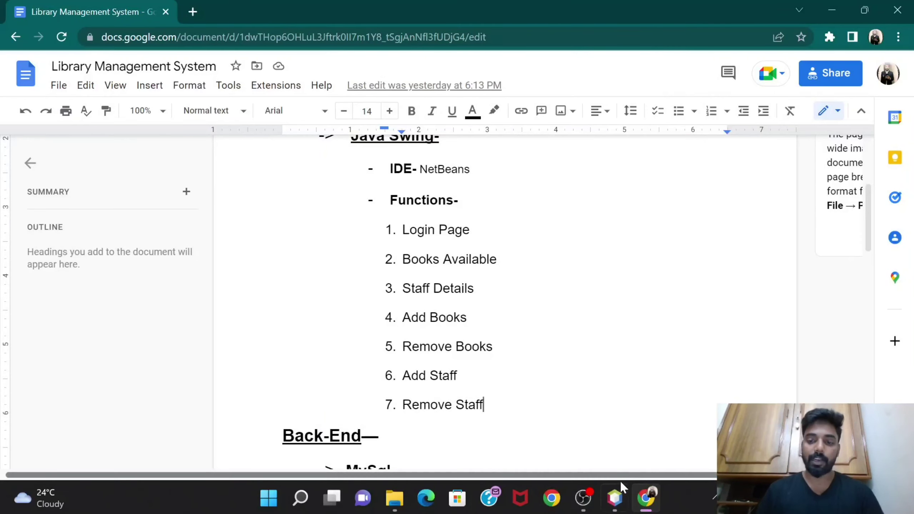
pyautogui.click(614, 498)
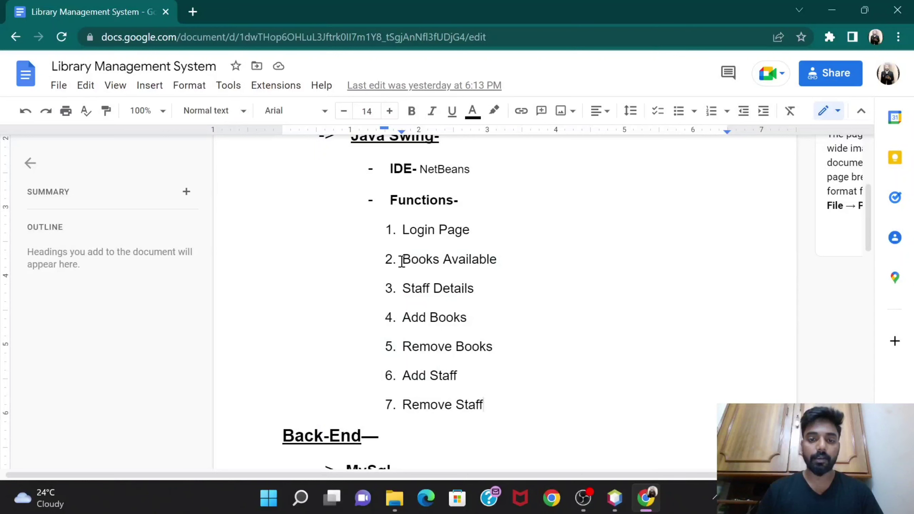
pyautogui.doubleClick(437, 288)
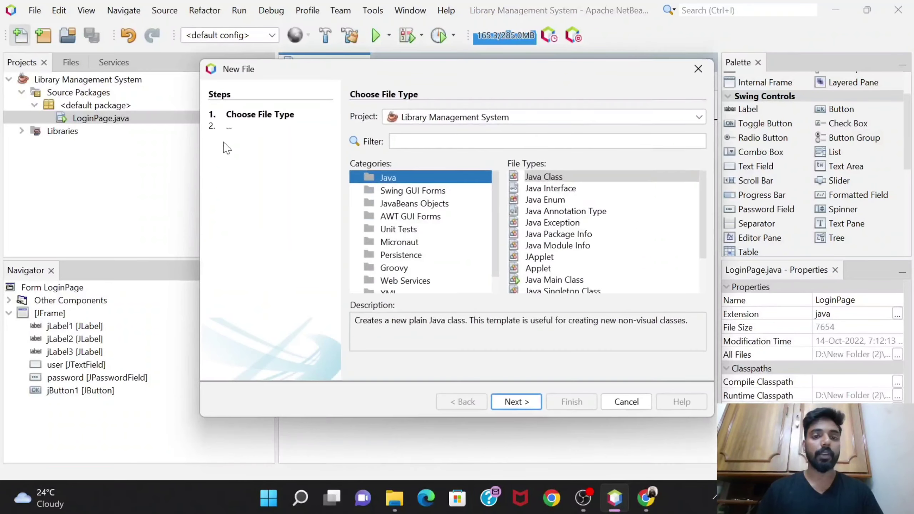
# Create a Swing GUI JFrame Form with class name Dashboard.
pyautogui.click(411, 189)
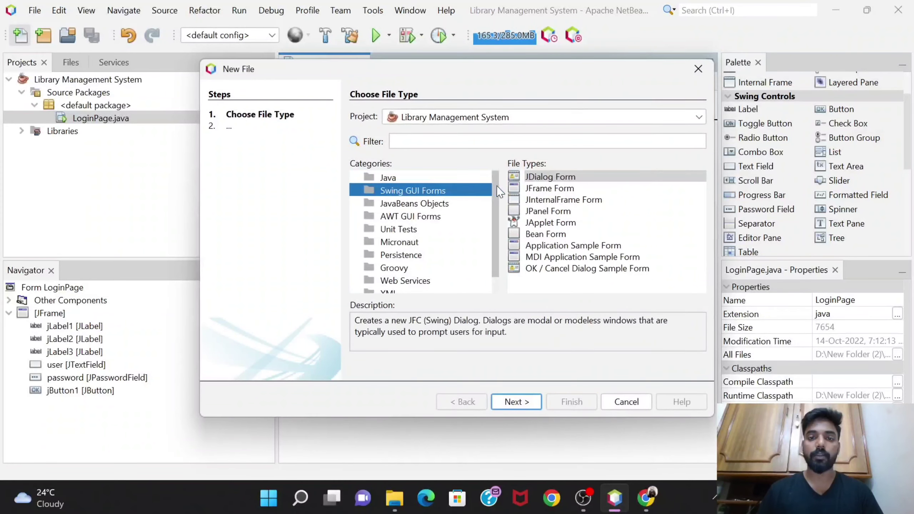
pyautogui.click(549, 188)
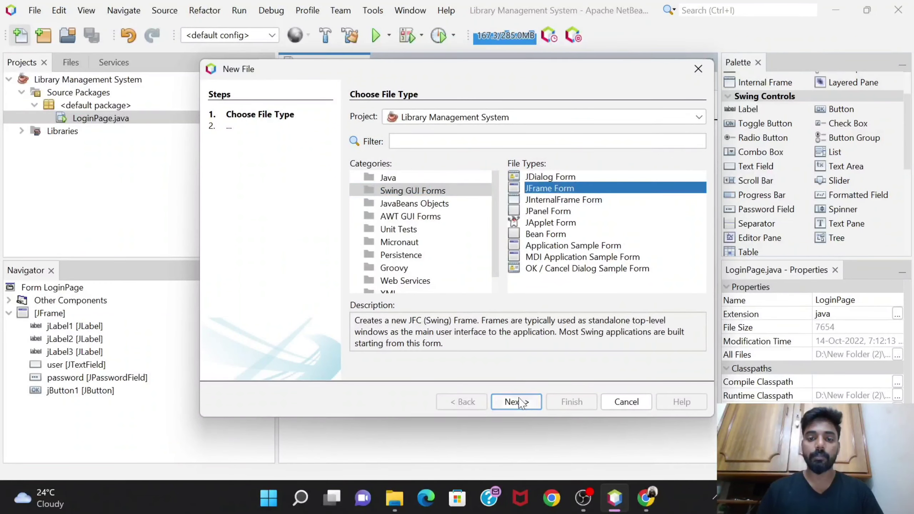
pyautogui.click(515, 401)
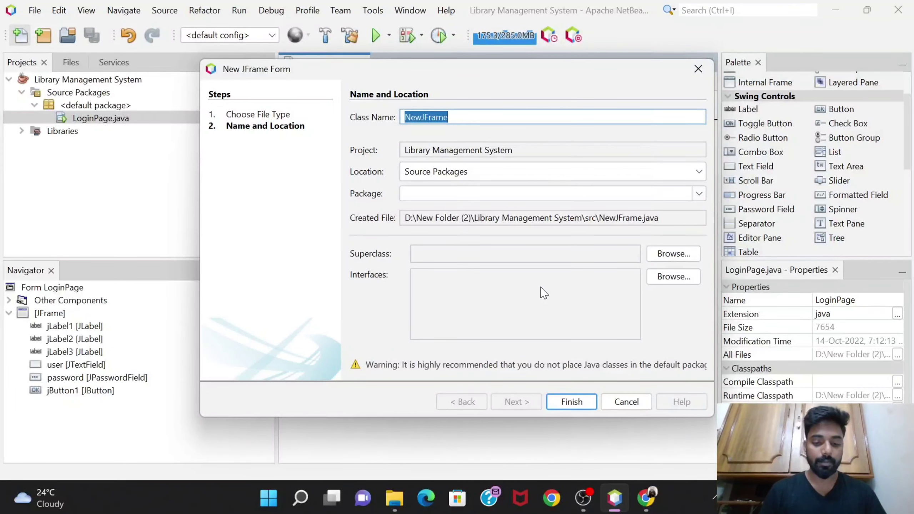
pyautogui.write('Dash')
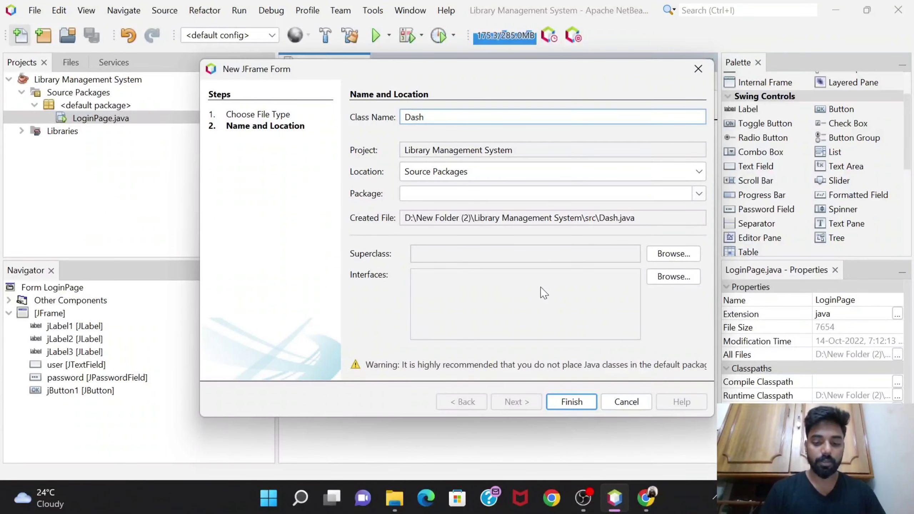
pyautogui.write('board')
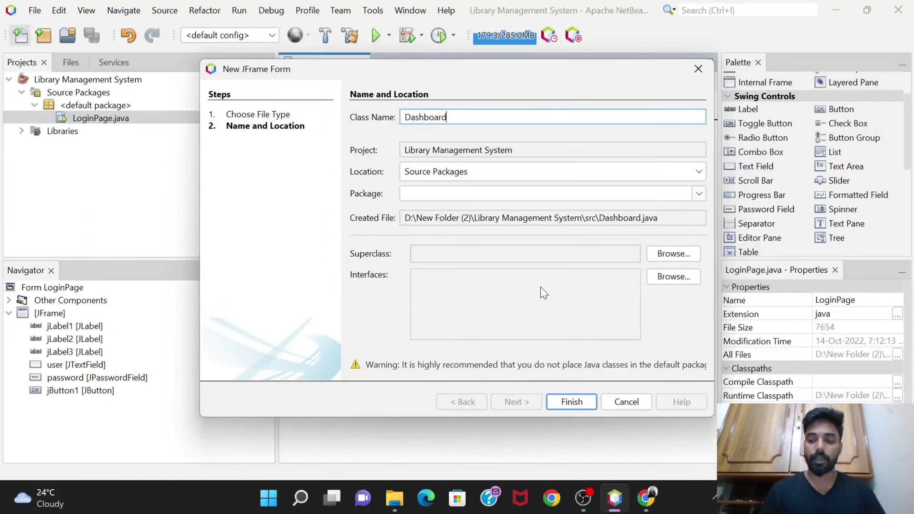
pyautogui.click(570, 401)
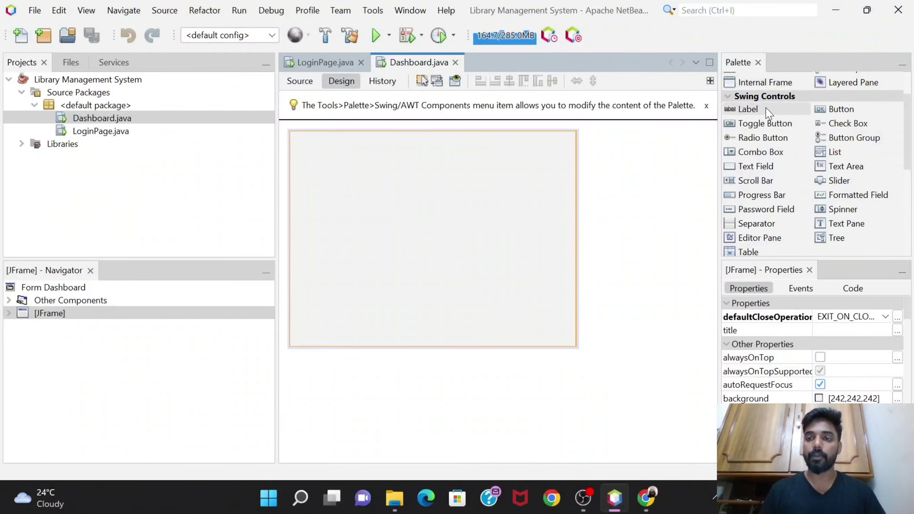
# Place a label across the top of the form and set its text to DASHBOARD.
pyautogui.moveTo(747, 109); pyautogui.dragTo(307, 148)
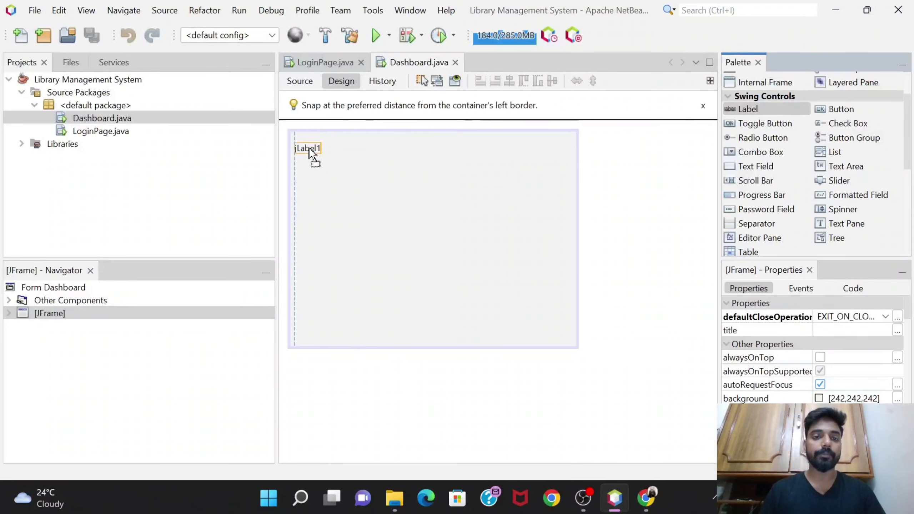
pyautogui.moveTo(319, 153); pyautogui.dragTo(469, 184)
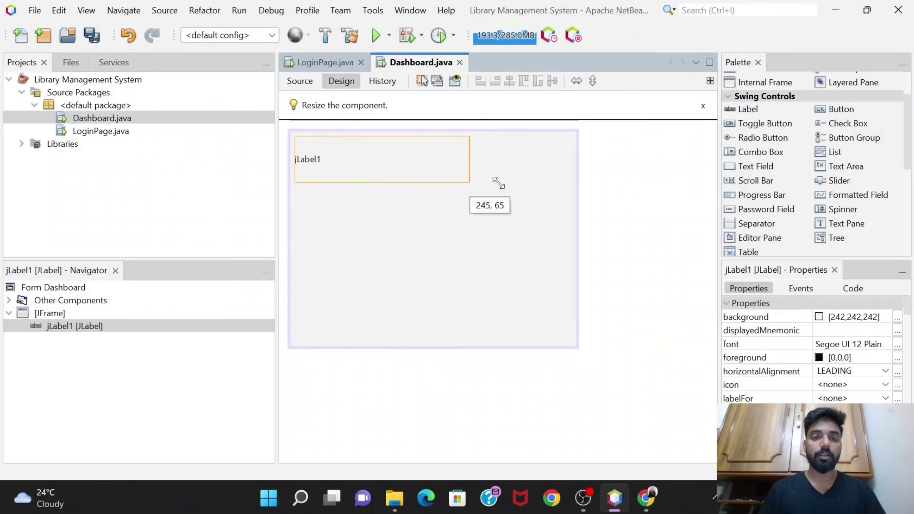
pyautogui.moveTo(469, 179); pyautogui.dragTo(568, 159)
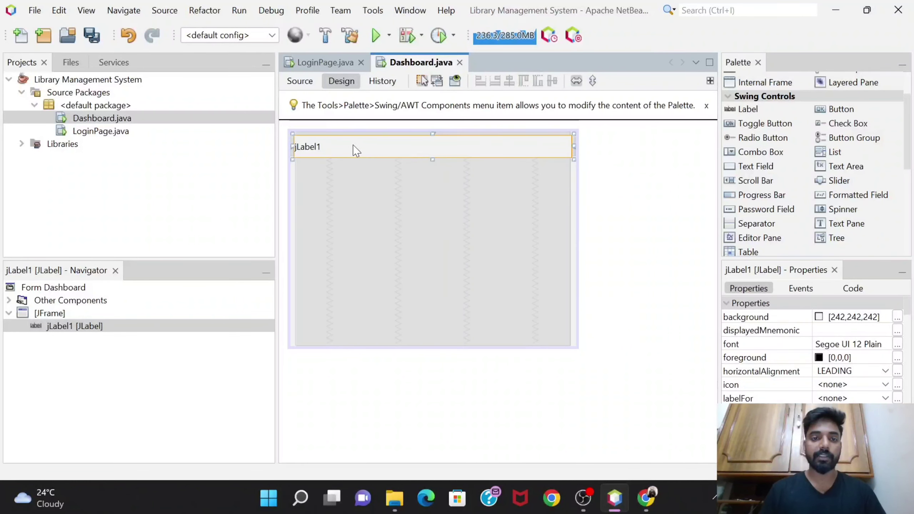
pyautogui.write('DAS')
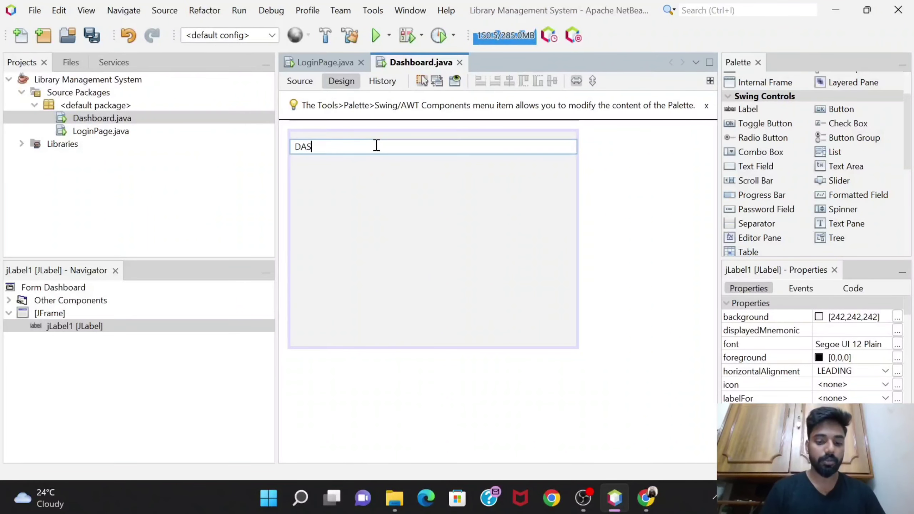
pyautogui.write('HBOARD')
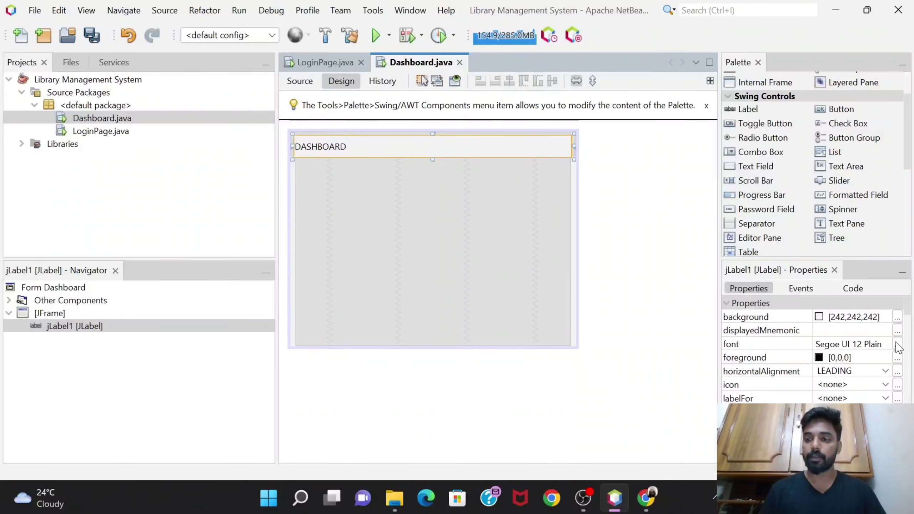
# Set the DASHBOARD title's font to bold with a larger size.
pyautogui.click(897, 344)
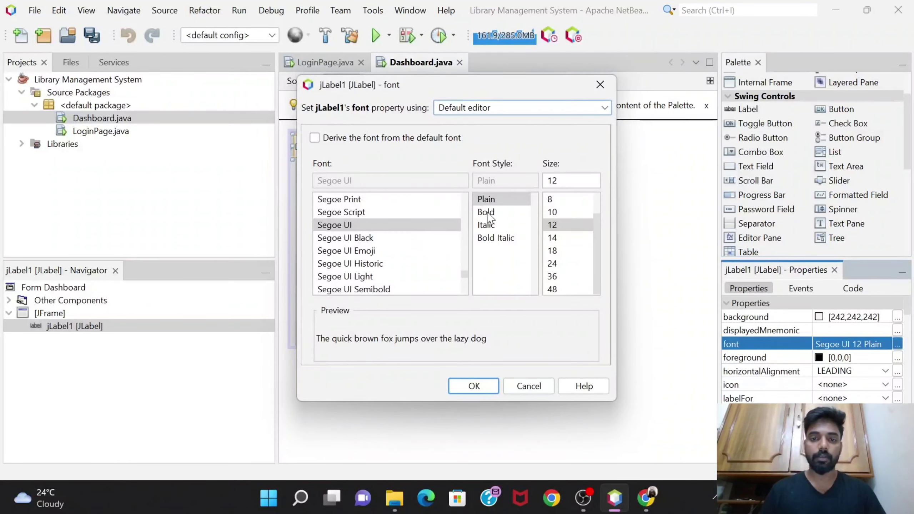
pyautogui.click(485, 212)
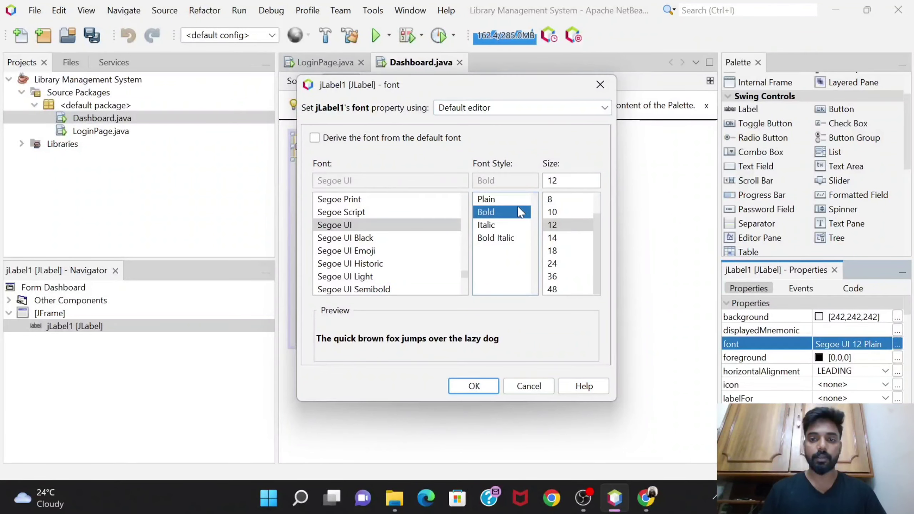
pyautogui.moveTo(566, 245)
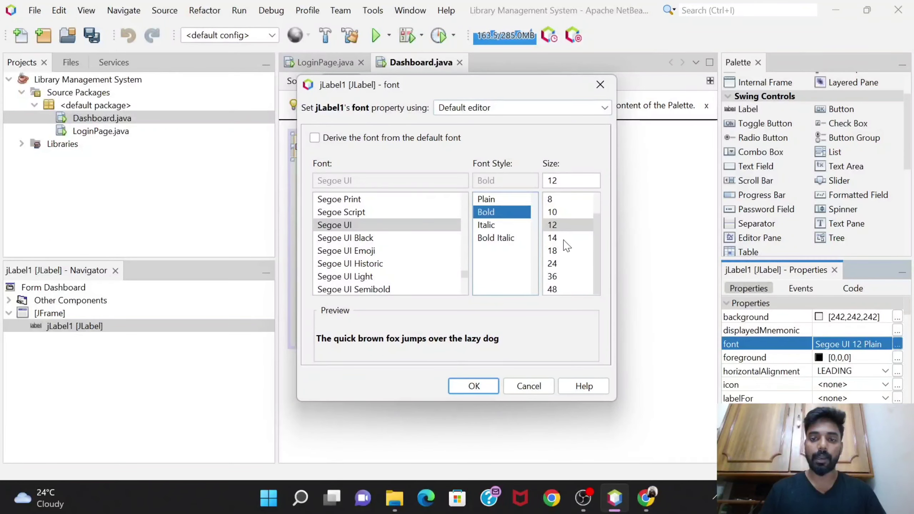
pyautogui.click(551, 250)
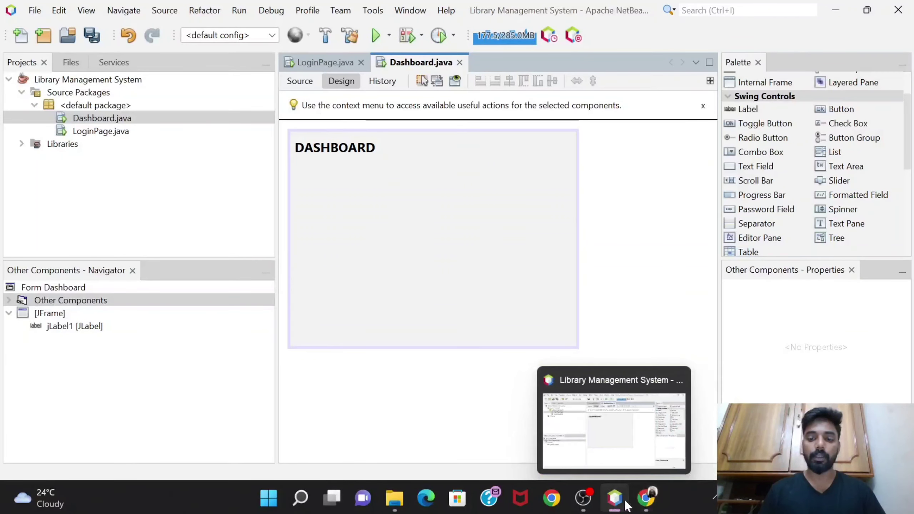
pyautogui.click(645, 498)
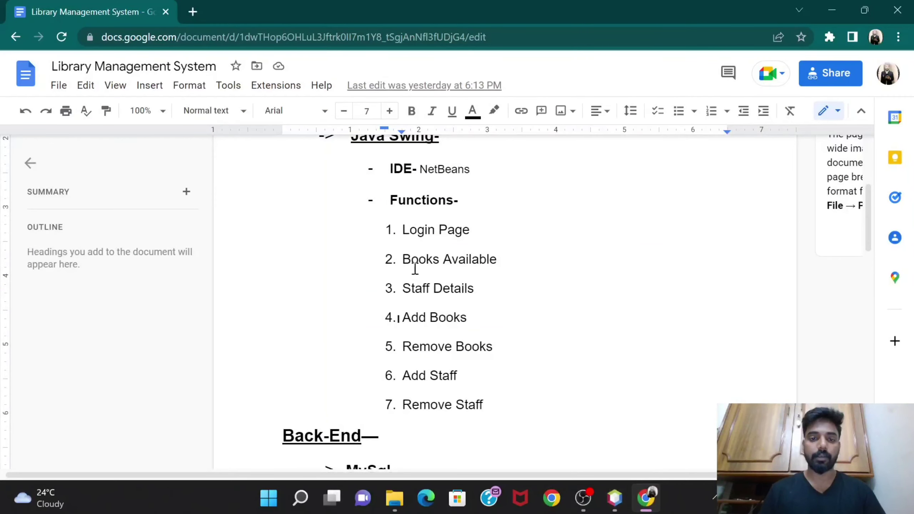
pyautogui.moveTo(402, 259); pyautogui.dragTo(482, 404)
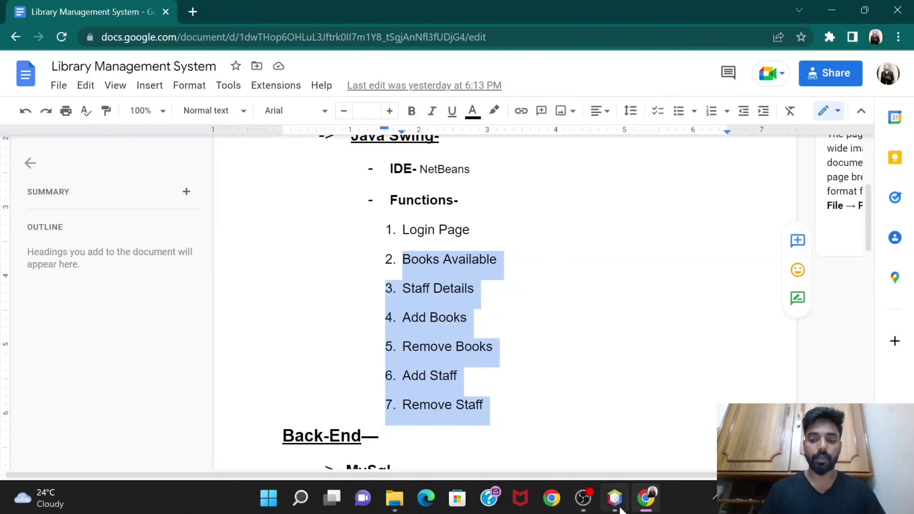
pyautogui.click(613, 498)
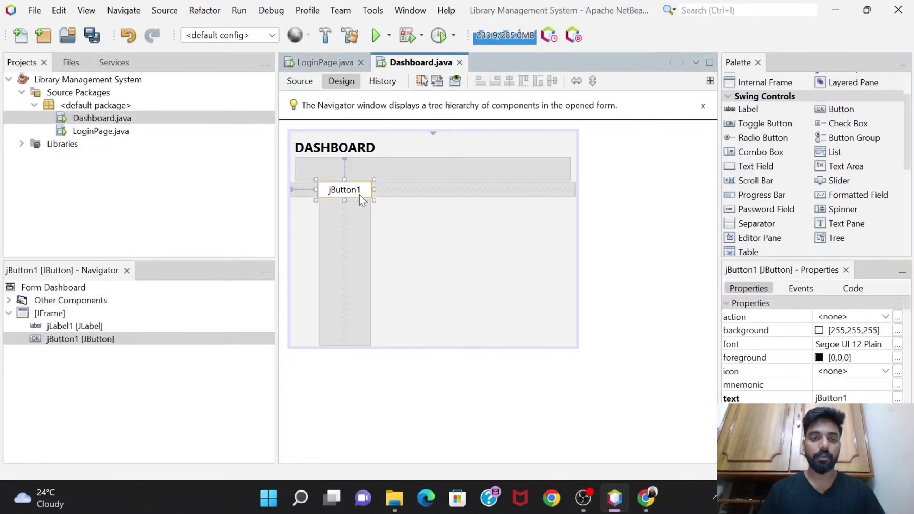
# Rename jButton1's variable to b1.
pyautogui.doubleClick(344, 190)
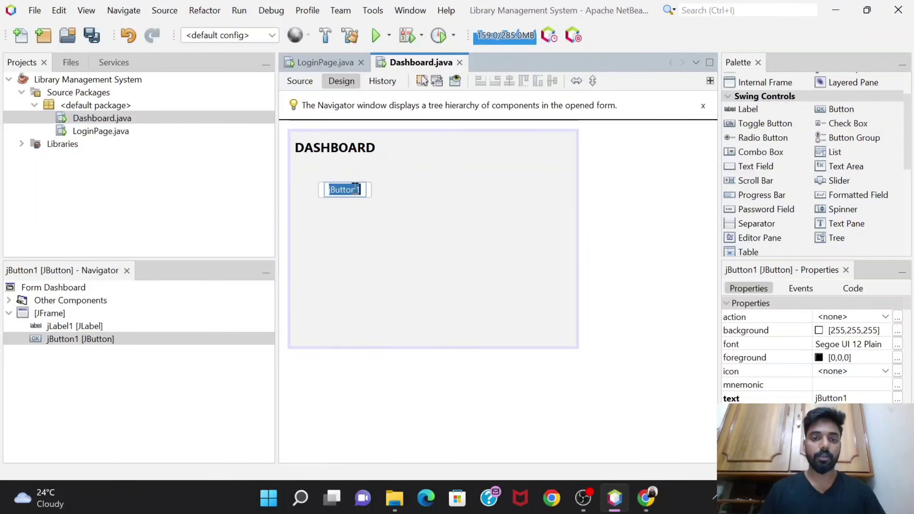
pyautogui.click(344, 189)
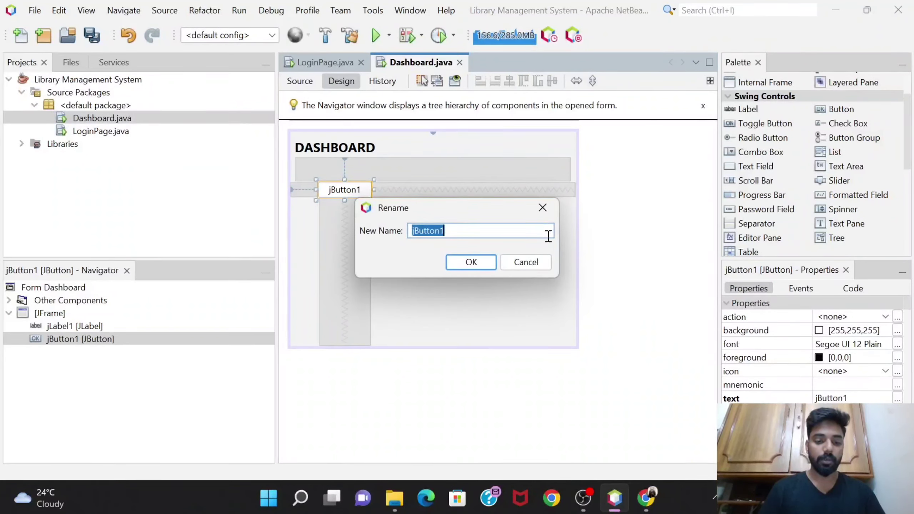
pyautogui.write('b1')
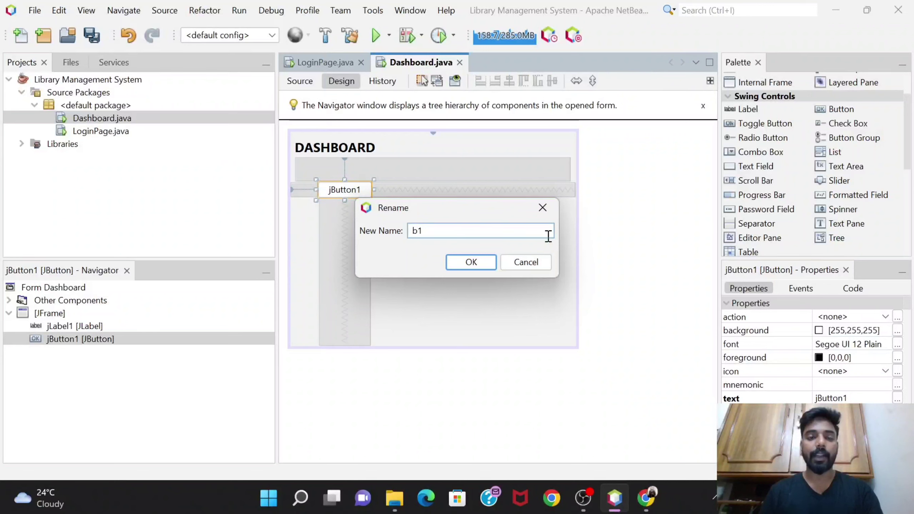
pyautogui.click(470, 261)
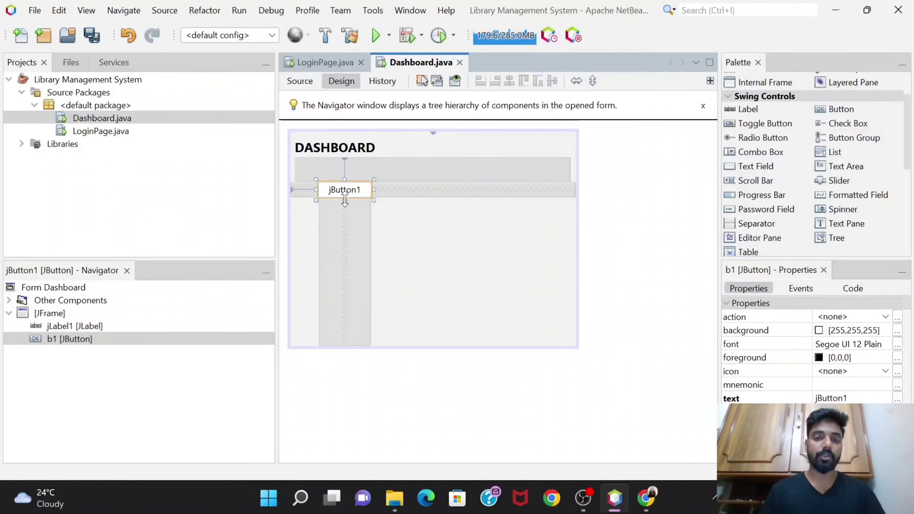
# Duplicate the button into b2, b3, b4, and paste a fifth button below them.
pyautogui.rightClick(344, 189)
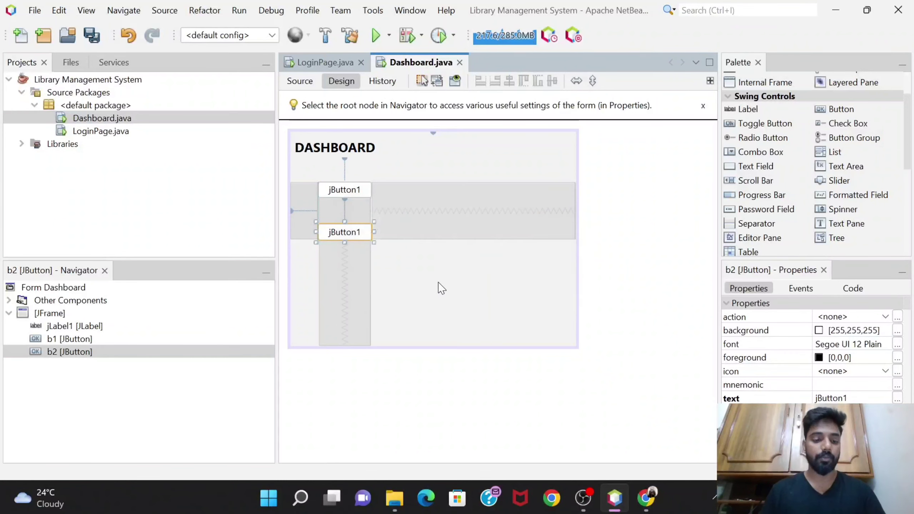
pyautogui.moveTo(343, 232)
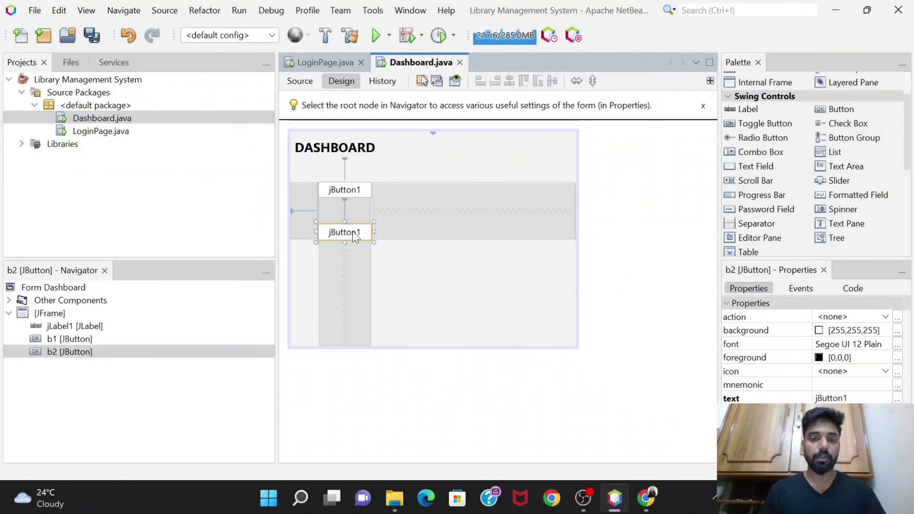
pyautogui.rightClick(343, 232)
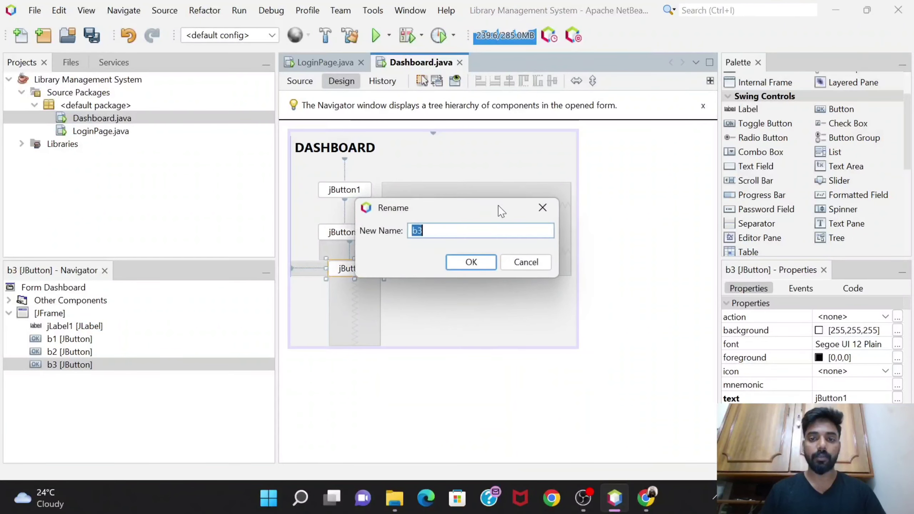
pyautogui.click(524, 261)
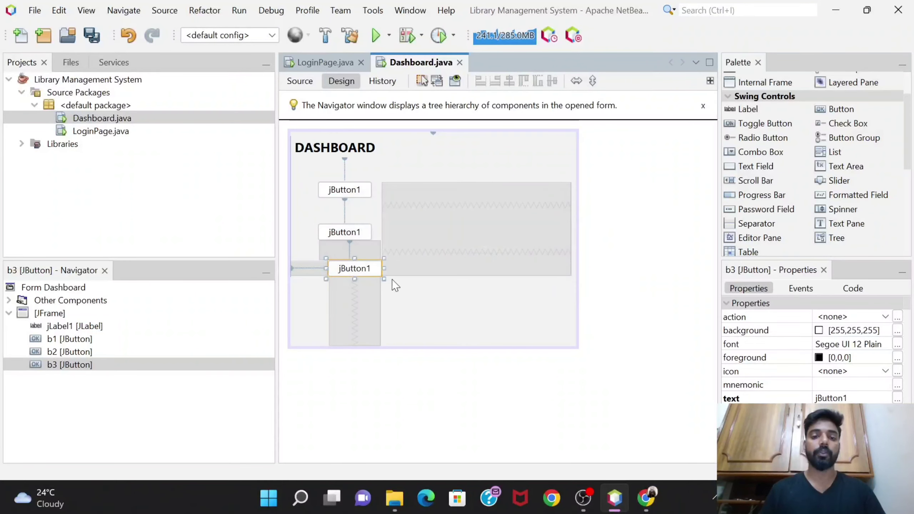
pyautogui.rightClick(353, 268)
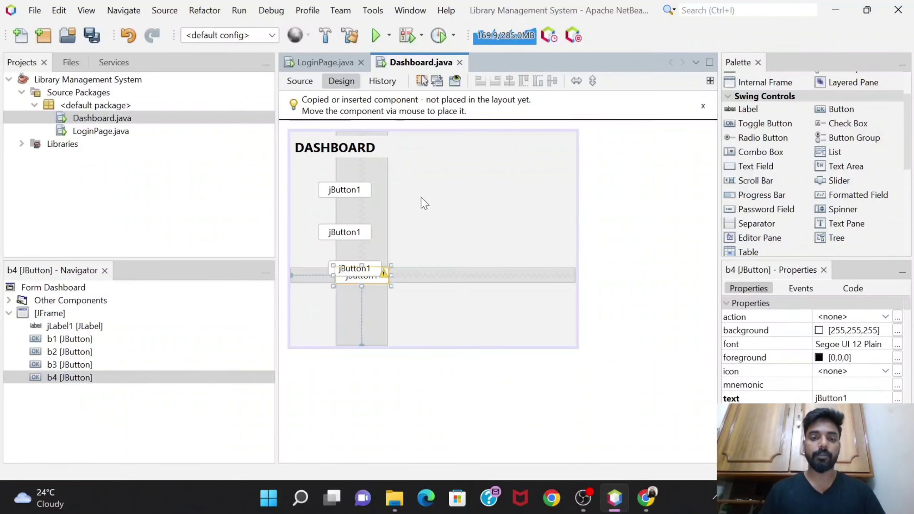
pyautogui.rightClick(362, 293)
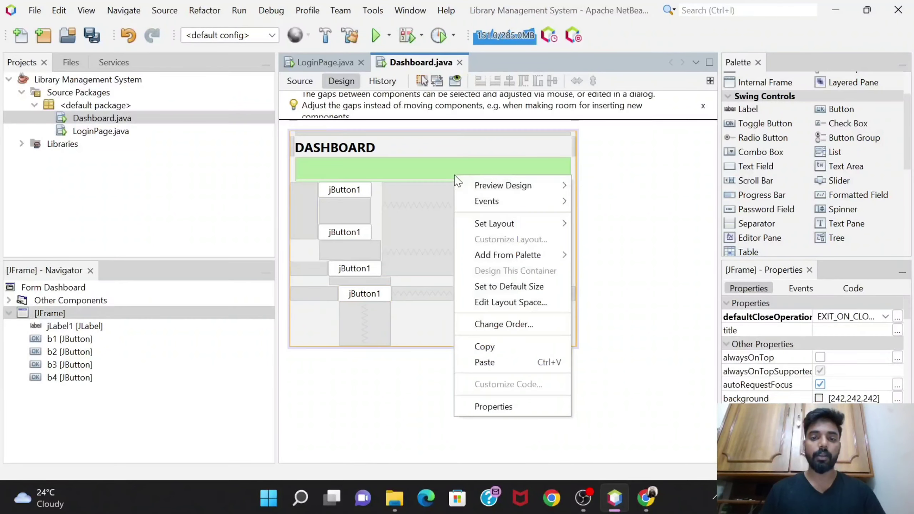
pyautogui.click(485, 362)
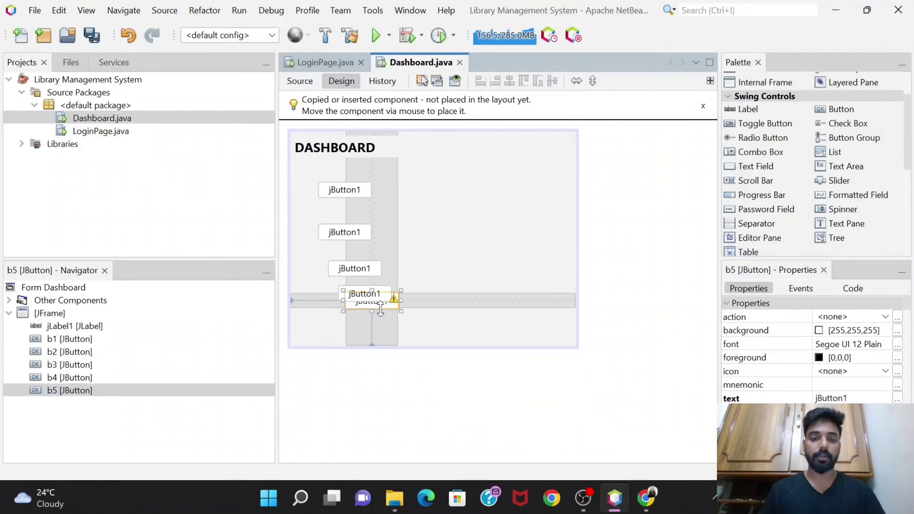
pyautogui.moveTo(364, 297); pyautogui.dragTo(428, 174)
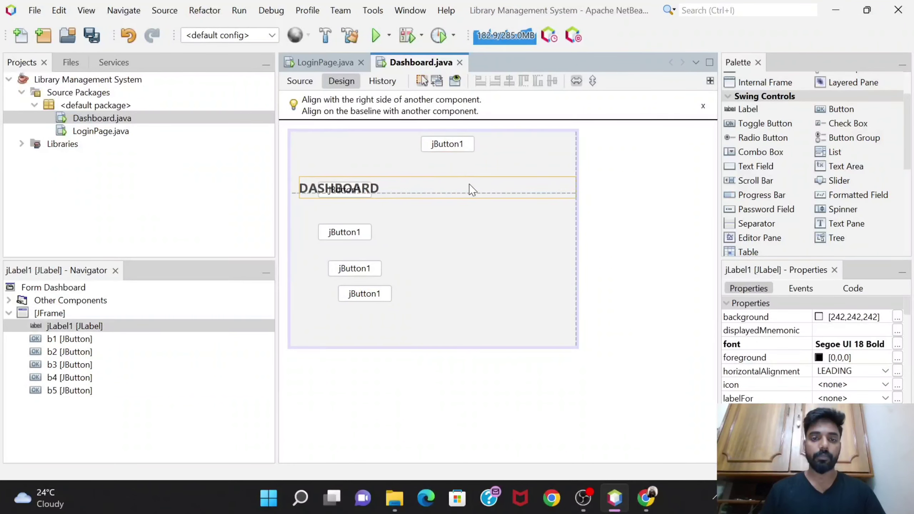
# Restore the DASHBOARD title, move b5 right, and paste b6 below it.
pyautogui.moveTo(338, 188); pyautogui.dragTo(519, 200)
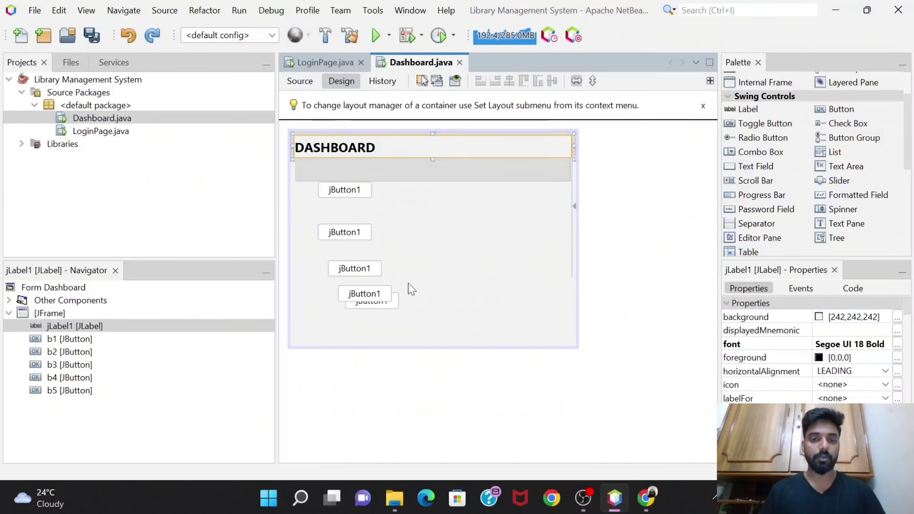
pyautogui.moveTo(371, 300); pyautogui.dragTo(481, 220)
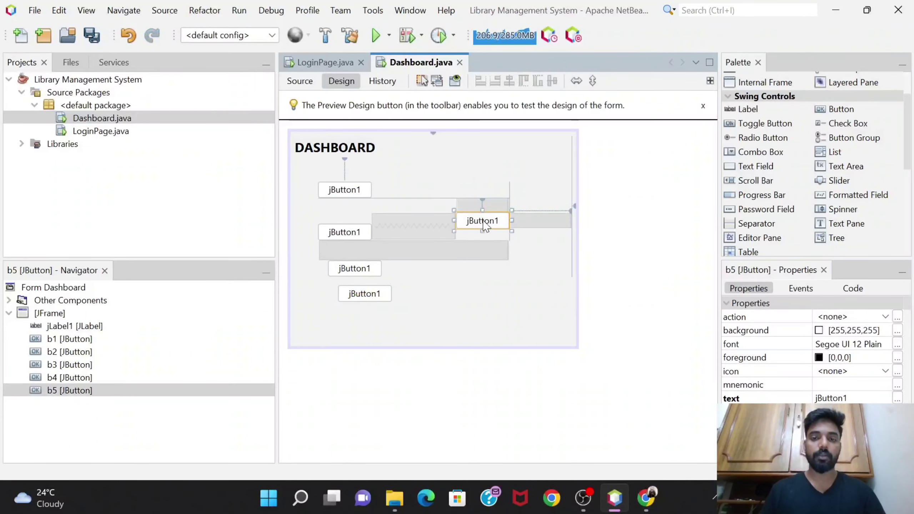
pyautogui.rightClick(482, 221)
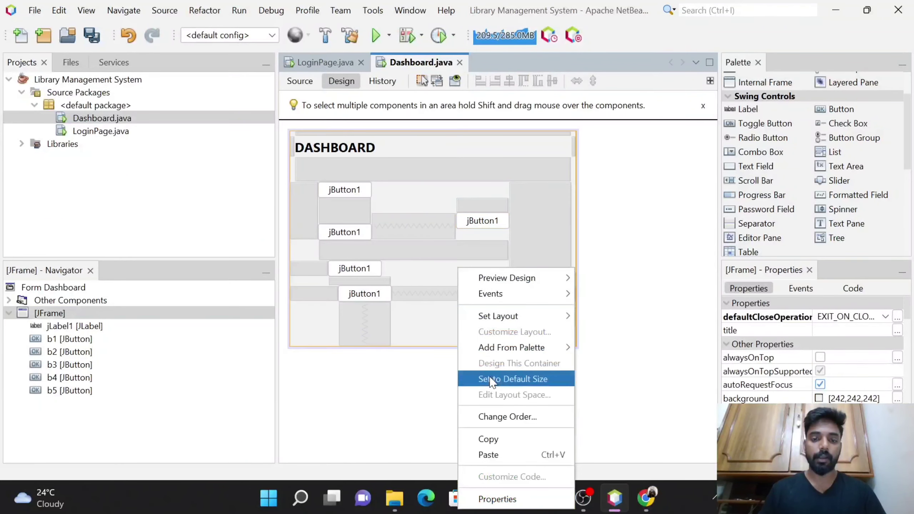
pyautogui.click(488, 454)
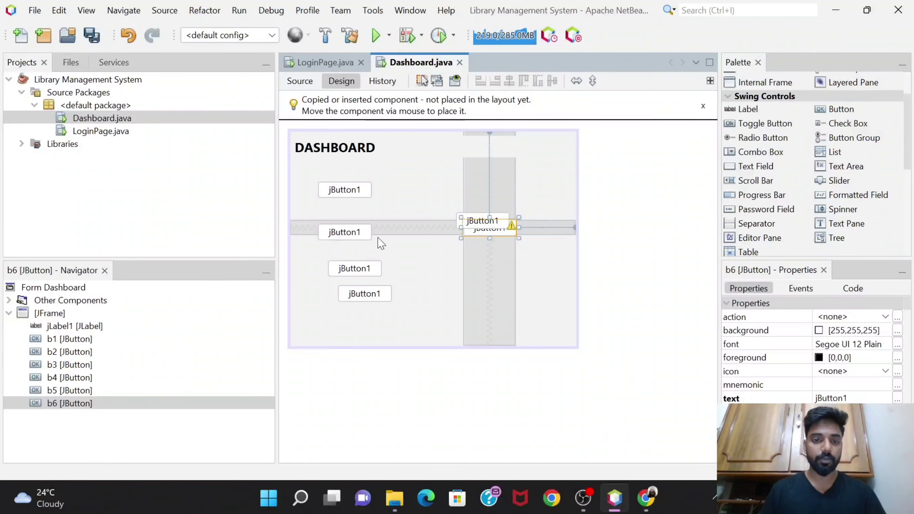
pyautogui.moveTo(489, 227); pyautogui.dragTo(489, 258)
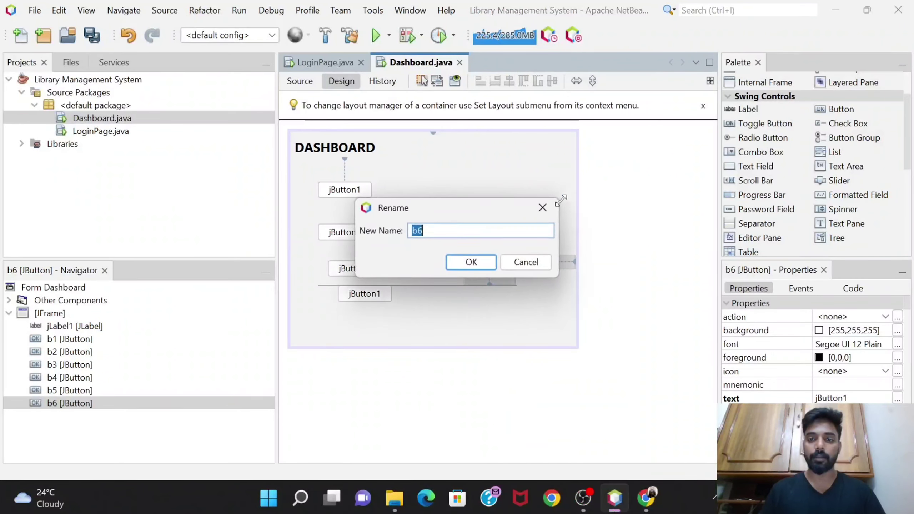
pyautogui.click(470, 261)
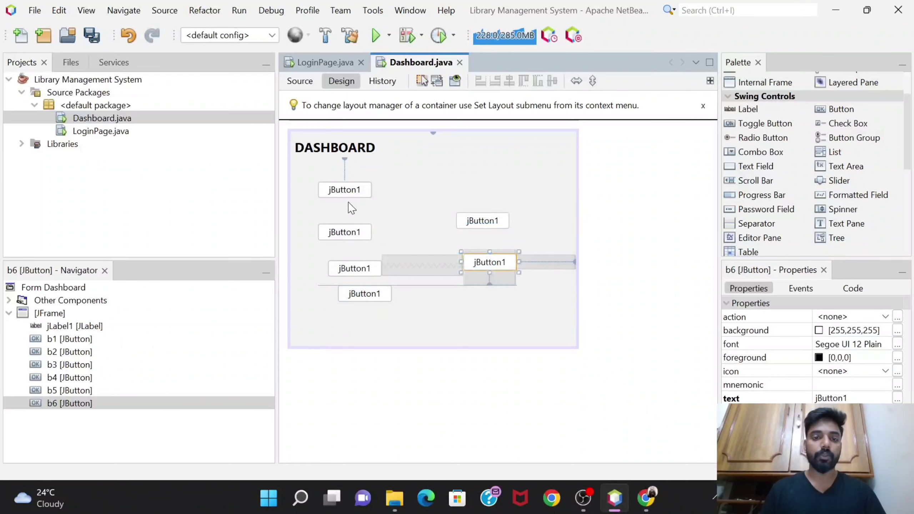
pyautogui.click(299, 81)
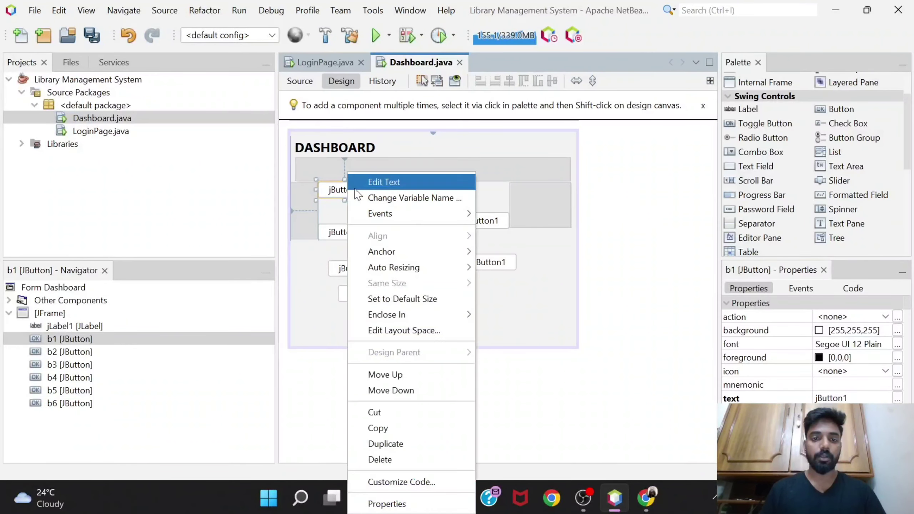
# Change the top-left button's text to BOOKS AVAILABLE and reposition it under the title.
pyautogui.click(384, 182)
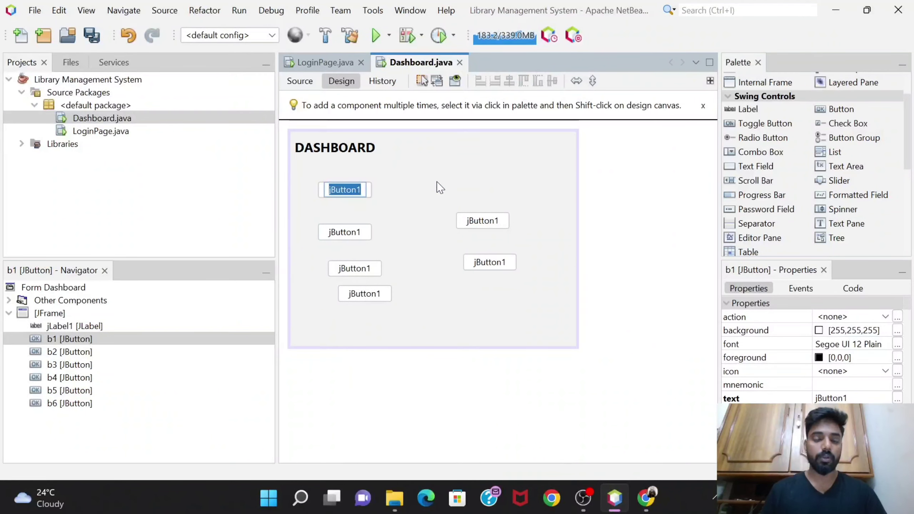
pyautogui.write('BOOKS AVAILABLE')
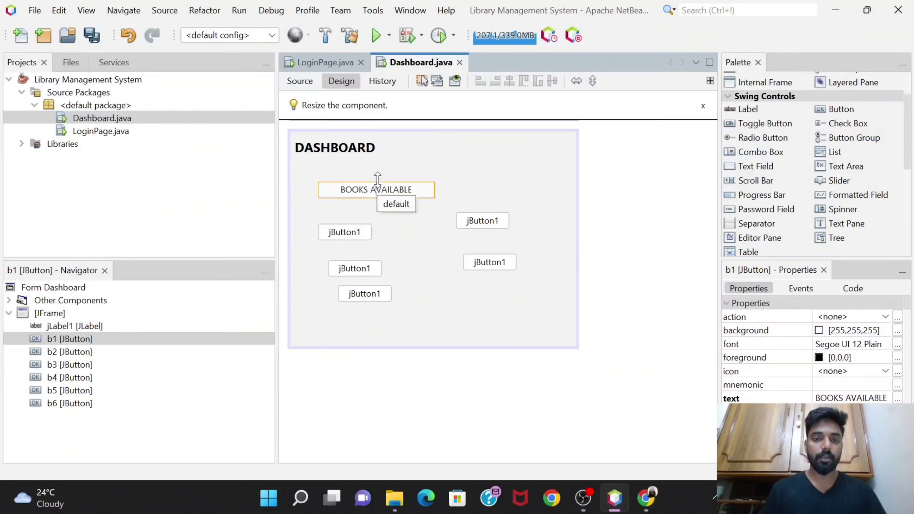
pyautogui.moveTo(376, 178); pyautogui.dragTo(368, 188)
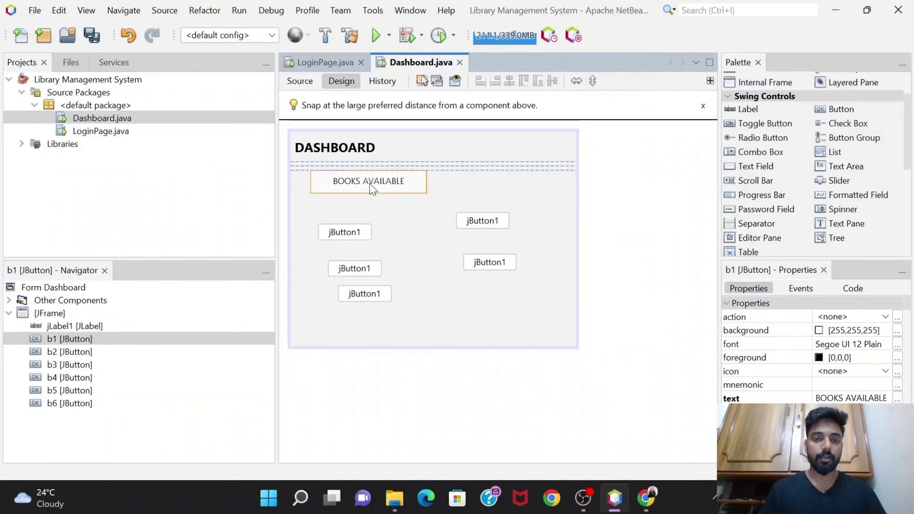
pyautogui.click(344, 232)
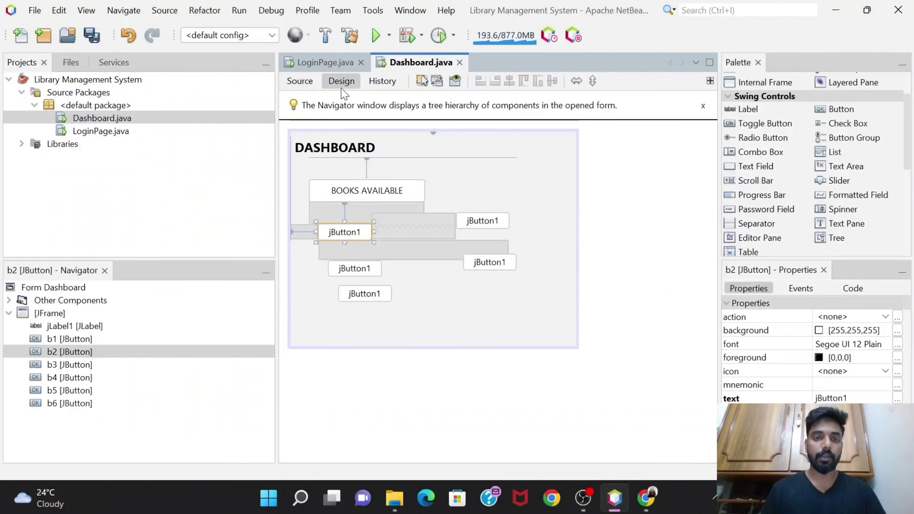
pyautogui.click(300, 81)
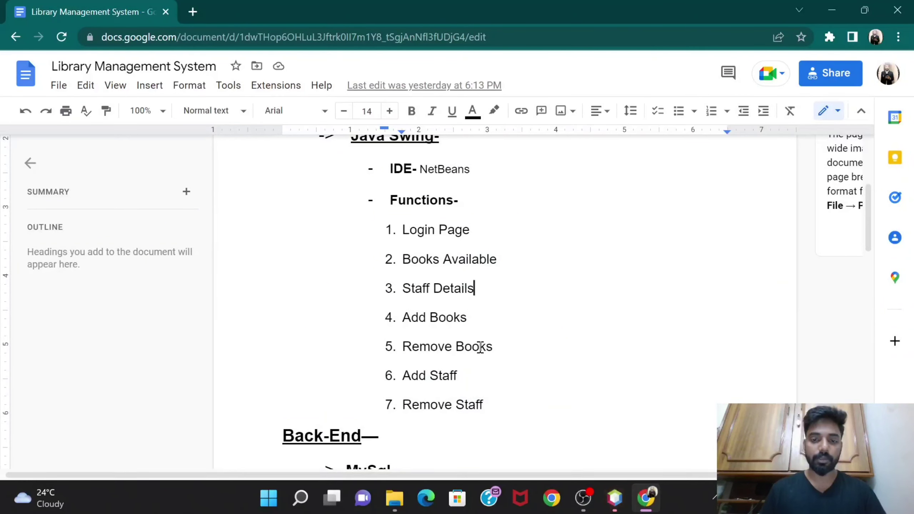
pyautogui.doubleClick(433, 317)
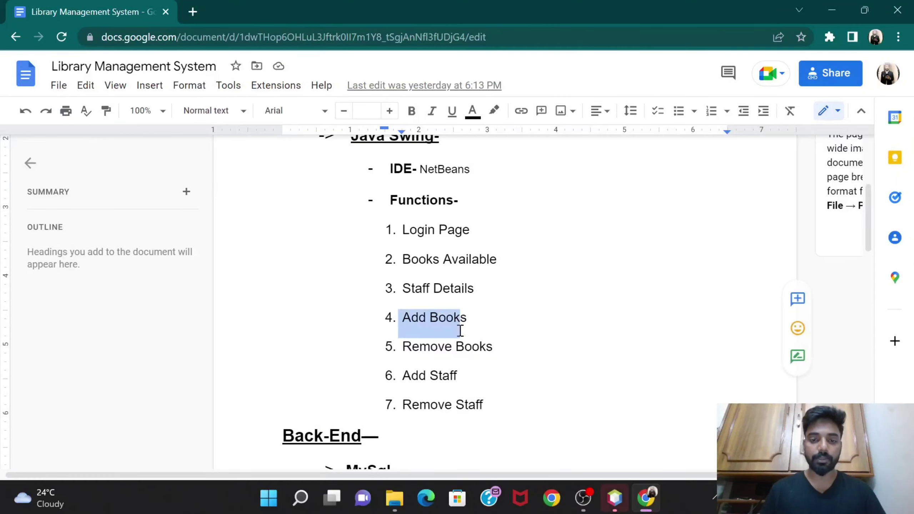
pyautogui.doubleClick(447, 347)
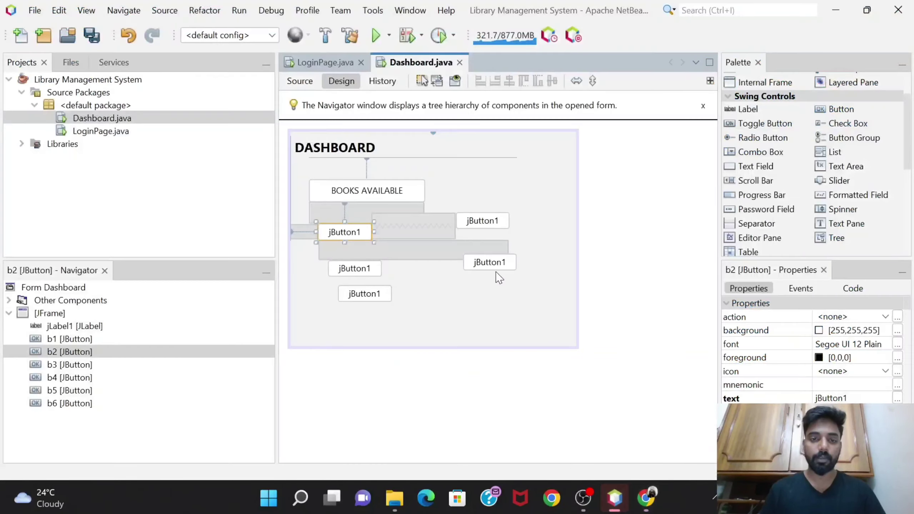
# Relabel b2 as ADD BOOKS and widen it to match BOOKS AVAILABLE.
pyautogui.rightClick(342, 232)
pyautogui.write('ADD BOOKS')
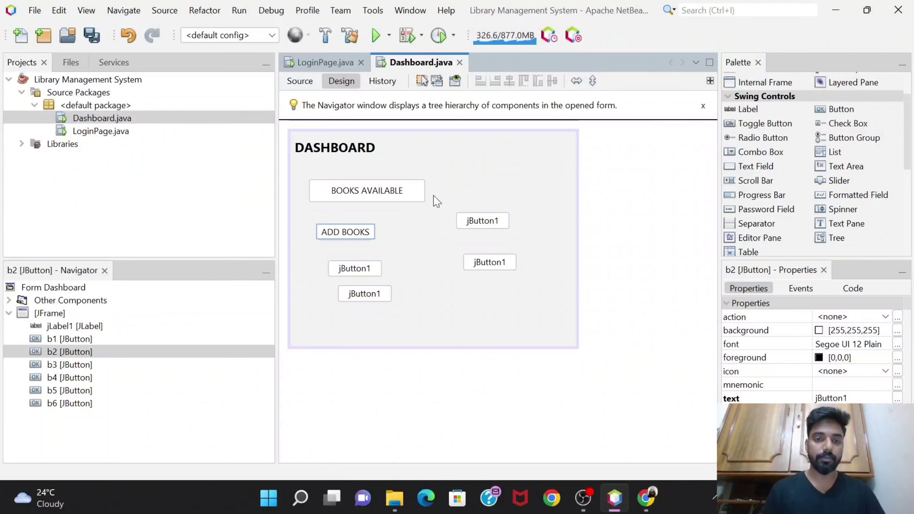
pyautogui.click(345, 231)
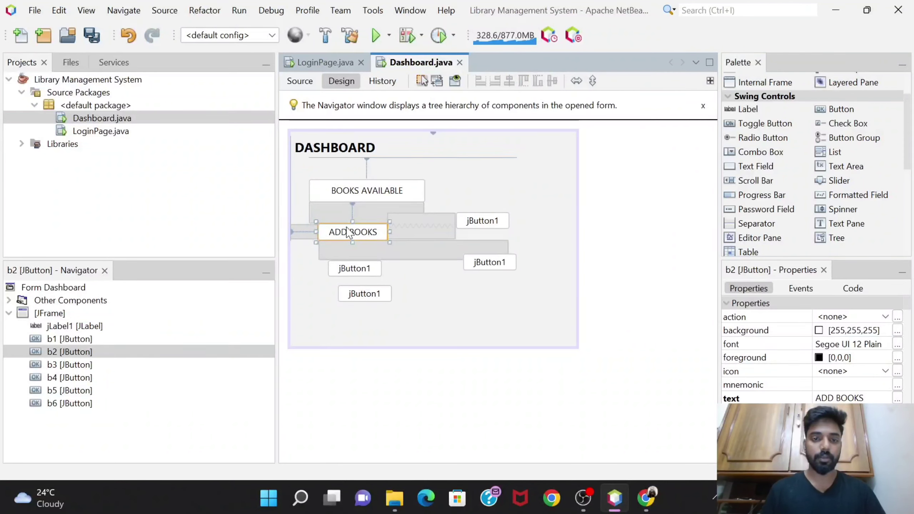
pyautogui.moveTo(353, 231); pyautogui.dragTo(344, 223)
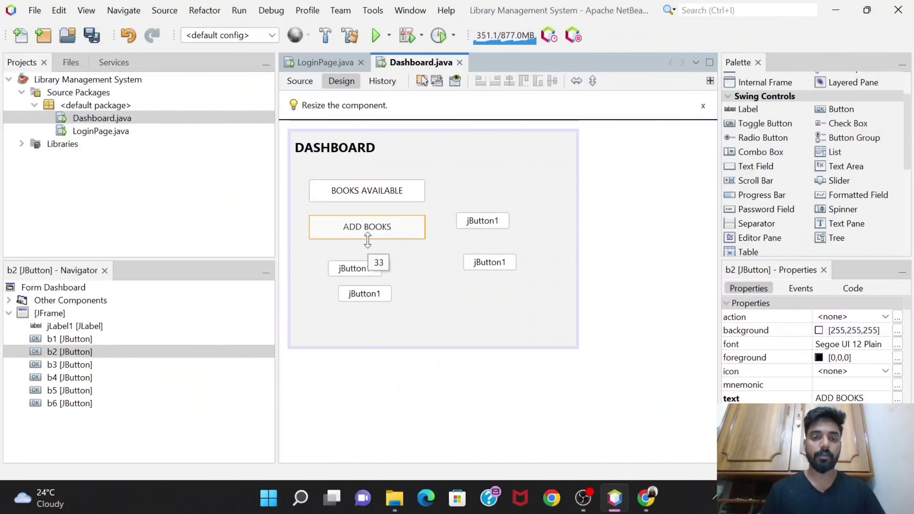
pyautogui.click(367, 191)
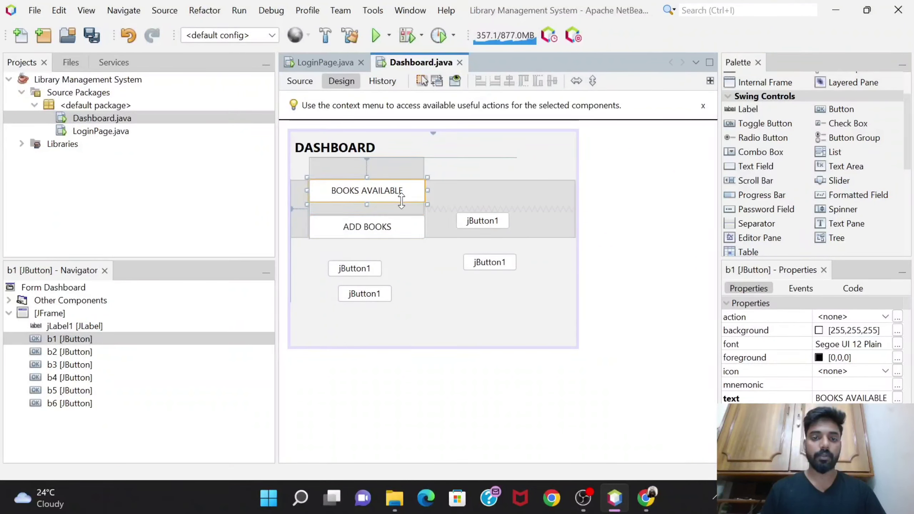
pyautogui.moveTo(407, 228)
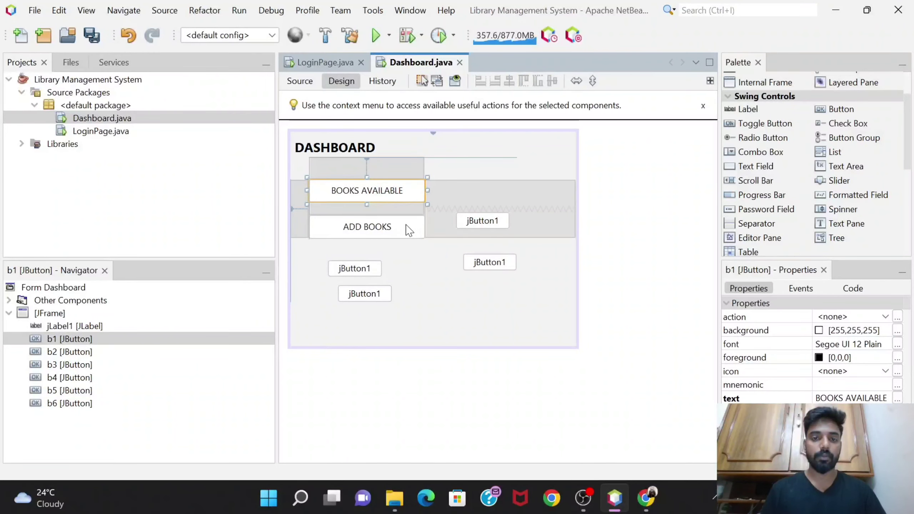
pyautogui.click(354, 268)
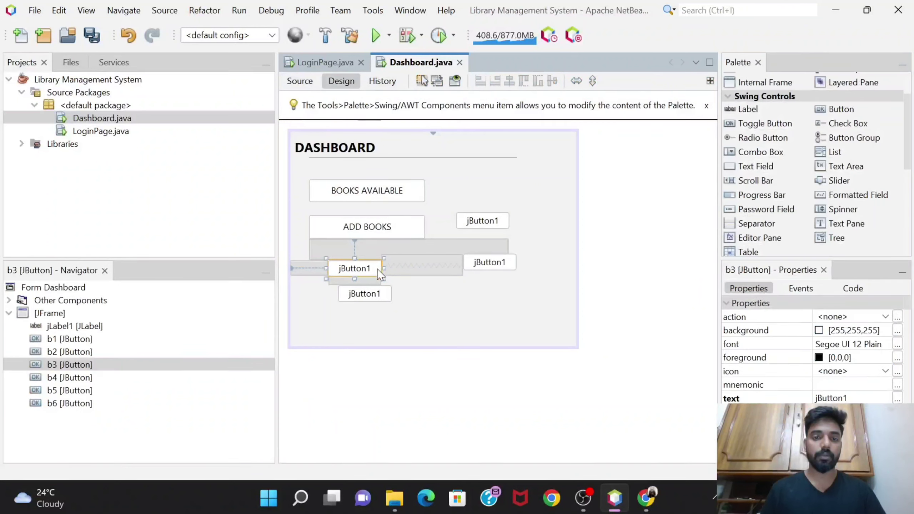
# Relabel the third button REMOVE BOOKS and widen it to match the buttons above.
pyautogui.doubleClick(354, 268)
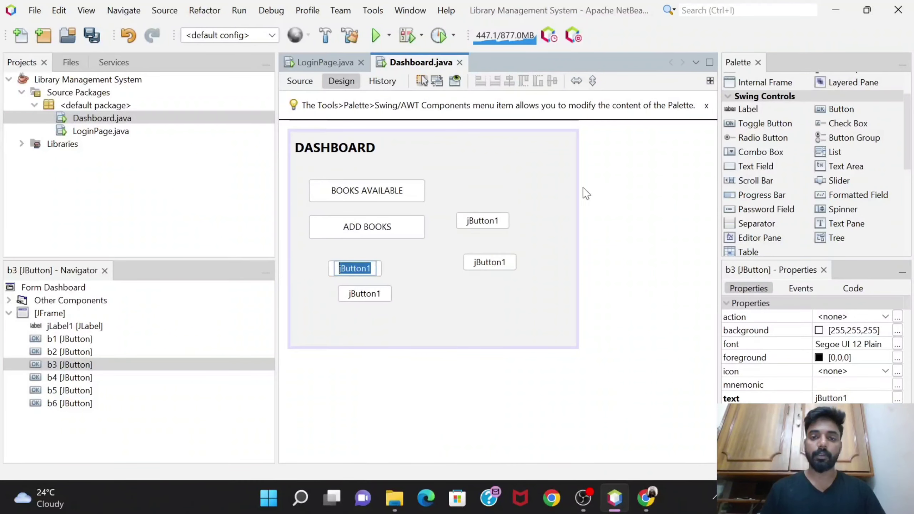
pyautogui.write('REMOVE BOOKS')
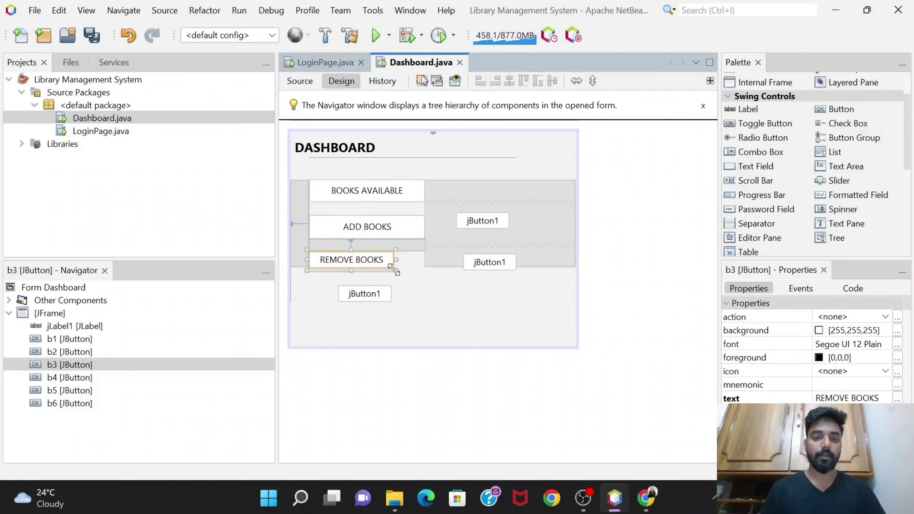
pyautogui.moveTo(395, 259); pyautogui.dragTo(428, 273)
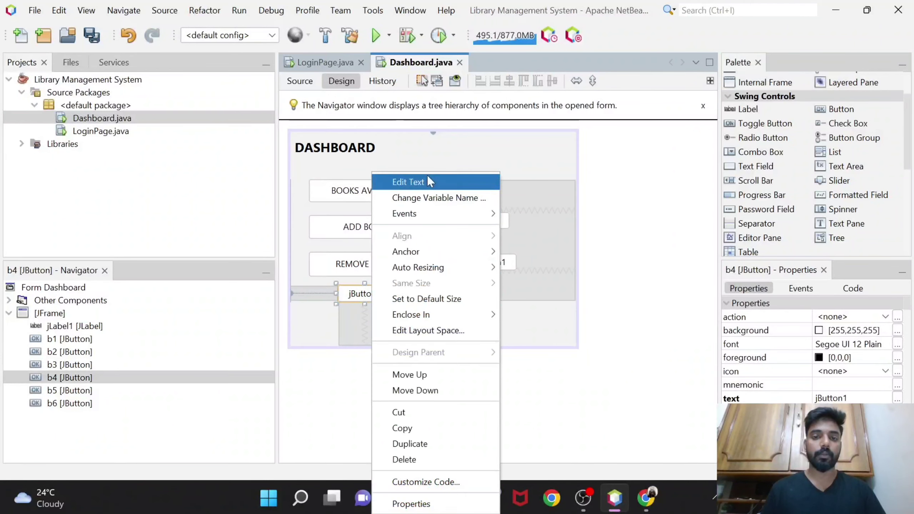
# Relabel the fourth button to STAFF DETAILS.
pyautogui.click(408, 181)
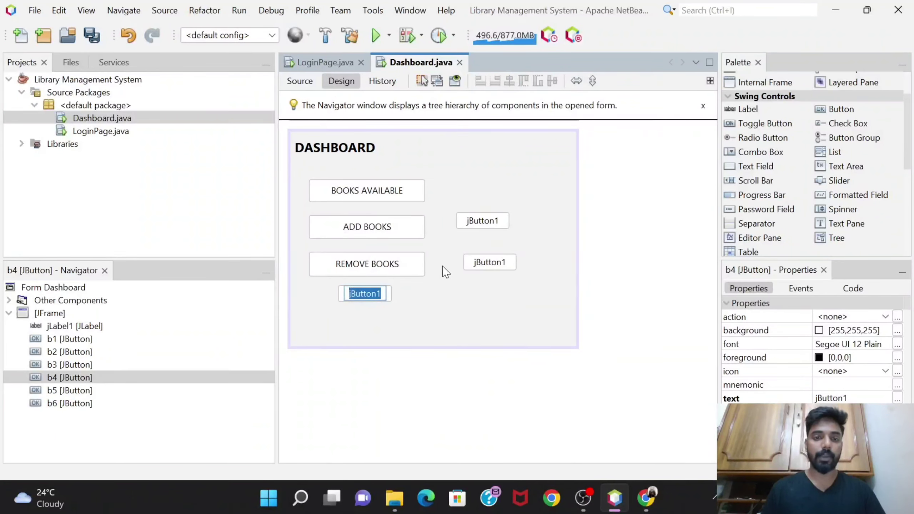
pyautogui.write('STAFF')
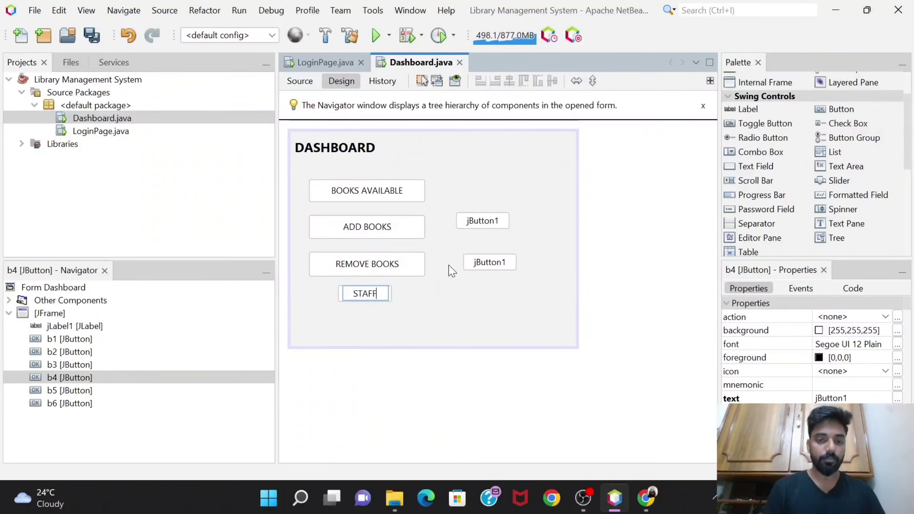
pyautogui.write('DETAILS')
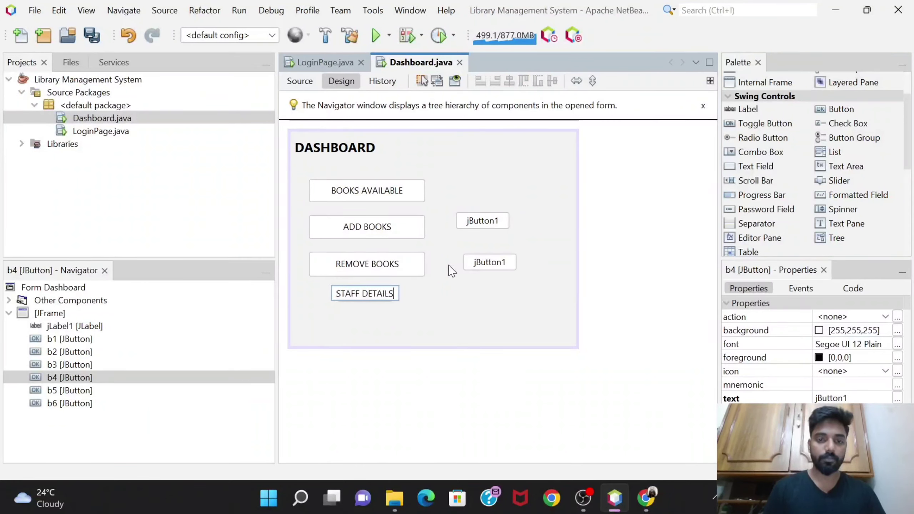
pyautogui.click(364, 293)
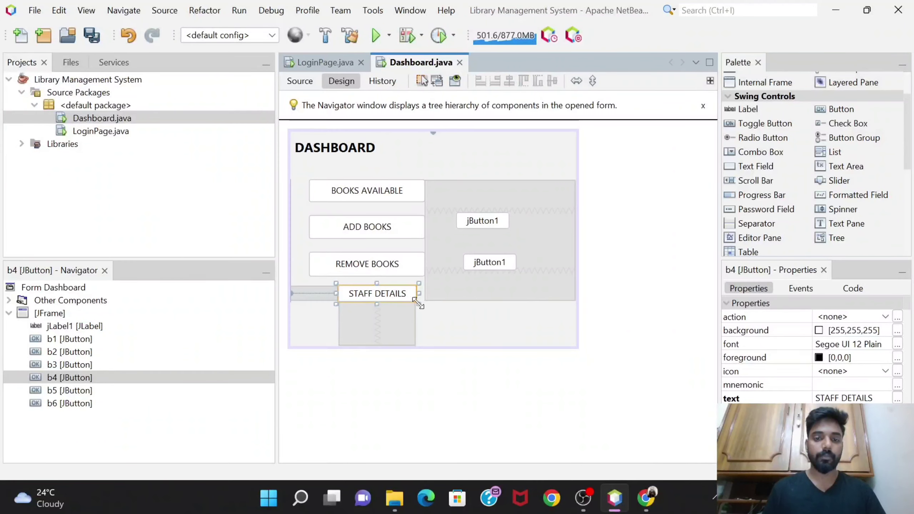
# Place STAFF DETAILS directly below REMOVE BOOKS and widen it to match.
pyautogui.moveTo(377, 293); pyautogui.dragTo(377, 333)
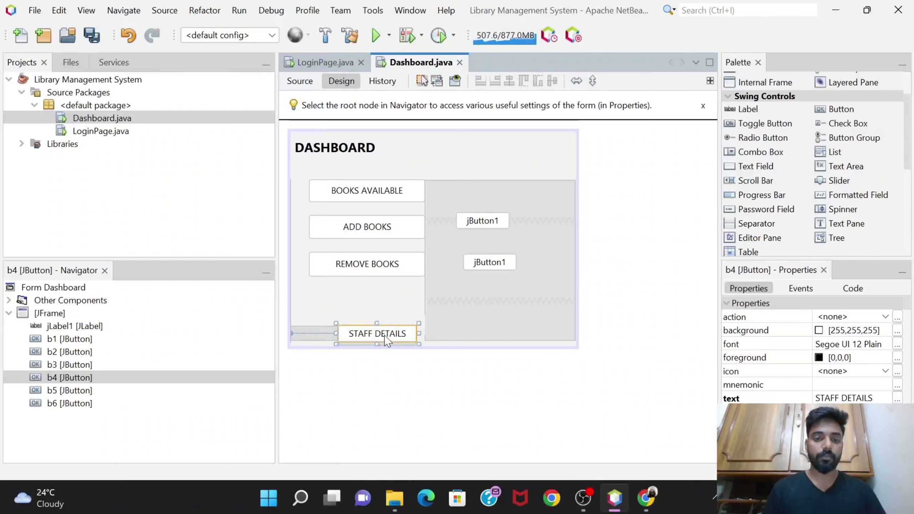
pyautogui.moveTo(376, 333); pyautogui.dragTo(347, 297)
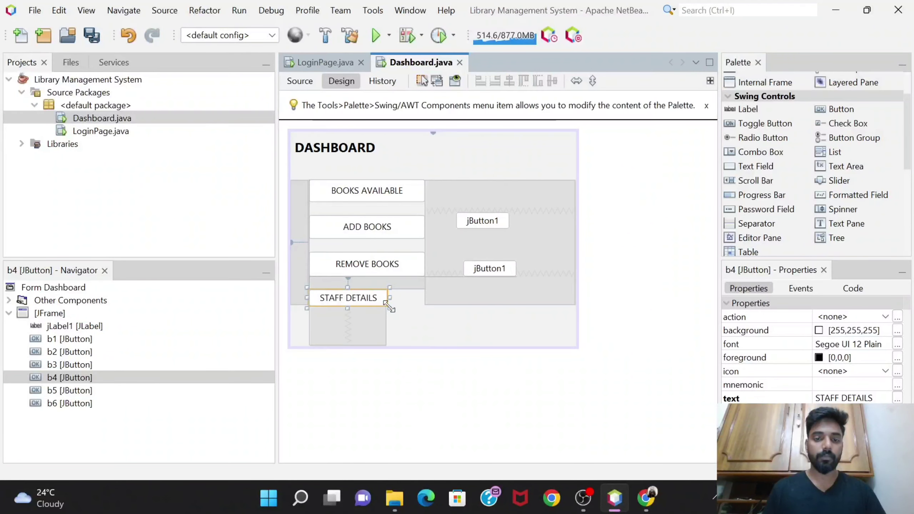
pyautogui.moveTo(389, 305); pyautogui.dragTo(425, 317)
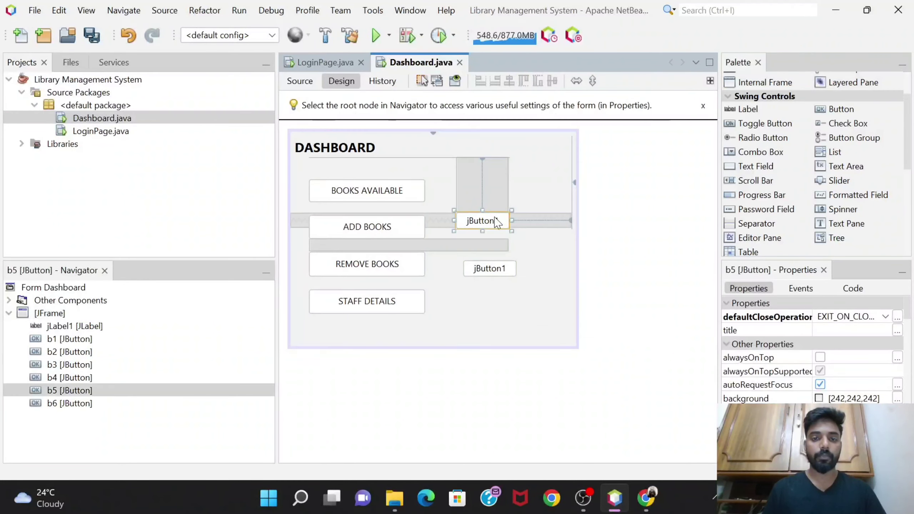
# Line up the fifth button with BOOKS AVAILABLE and relabel it ADD STAFF.
pyautogui.moveTo(481, 220); pyautogui.dragTo(481, 190)
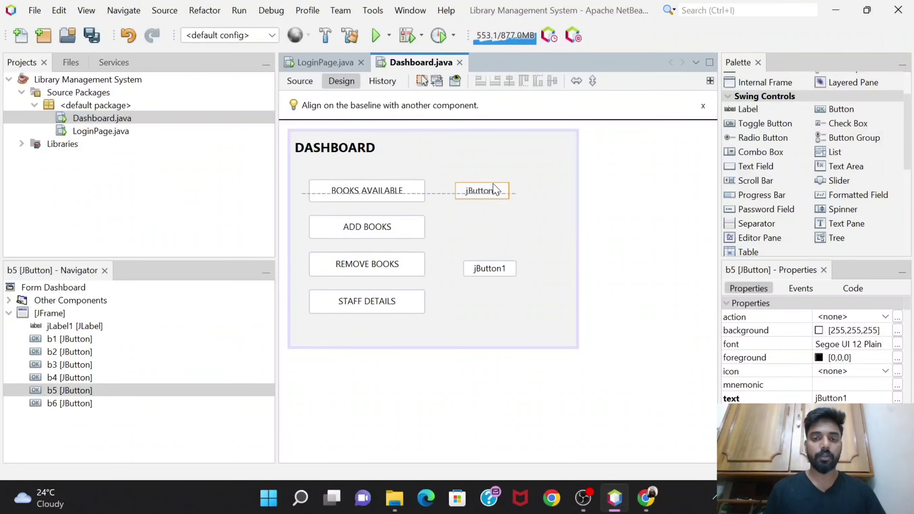
pyautogui.rightClick(481, 190)
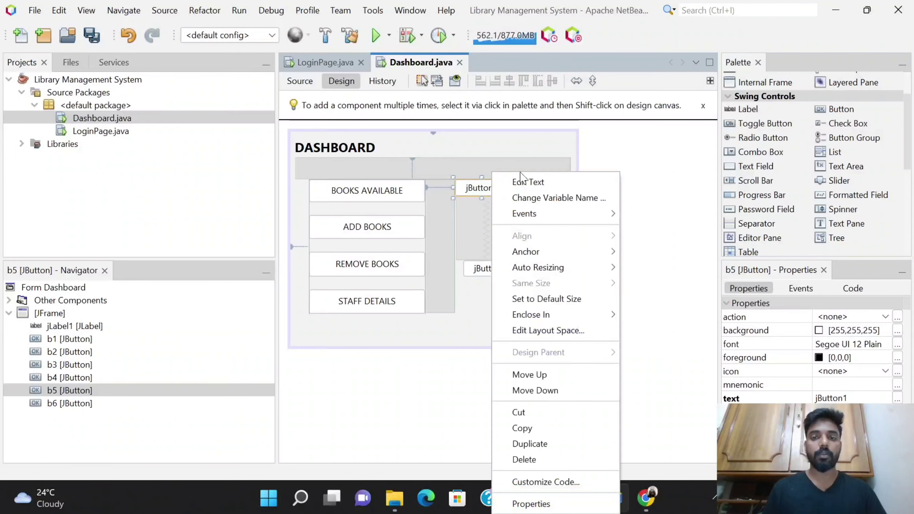
pyautogui.click(527, 182)
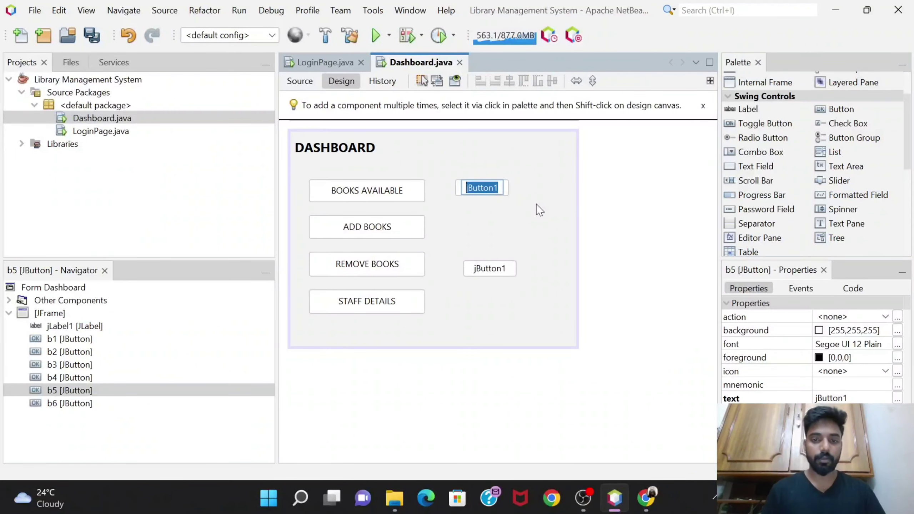
pyautogui.write('ADD STAFF')
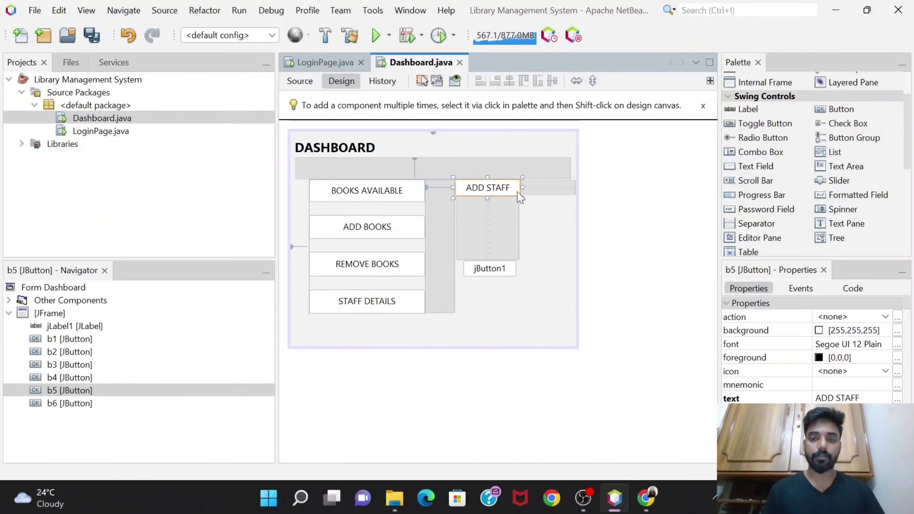
# Widen ADD STAFF and position it beside BOOKS AVAILABLE.
pyautogui.moveTo(521, 196); pyautogui.dragTo(538, 203)
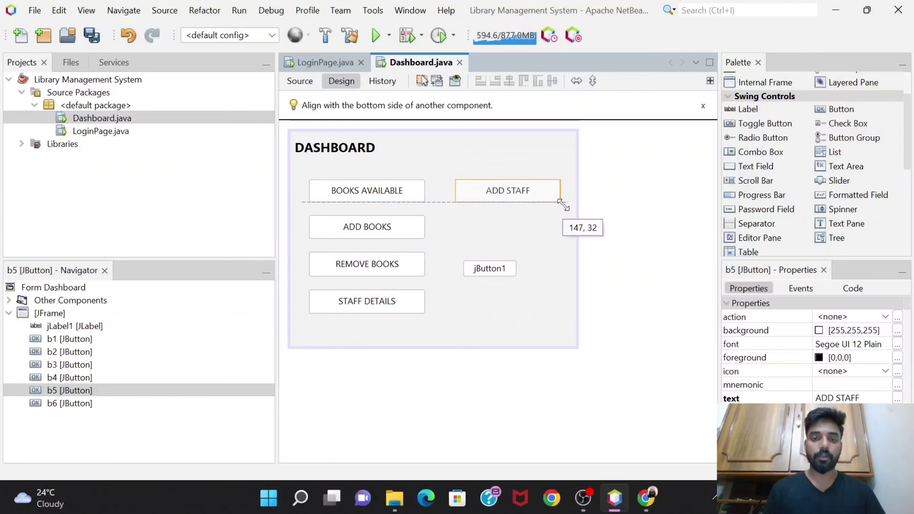
pyautogui.moveTo(507, 191); pyautogui.dragTo(429, 169)
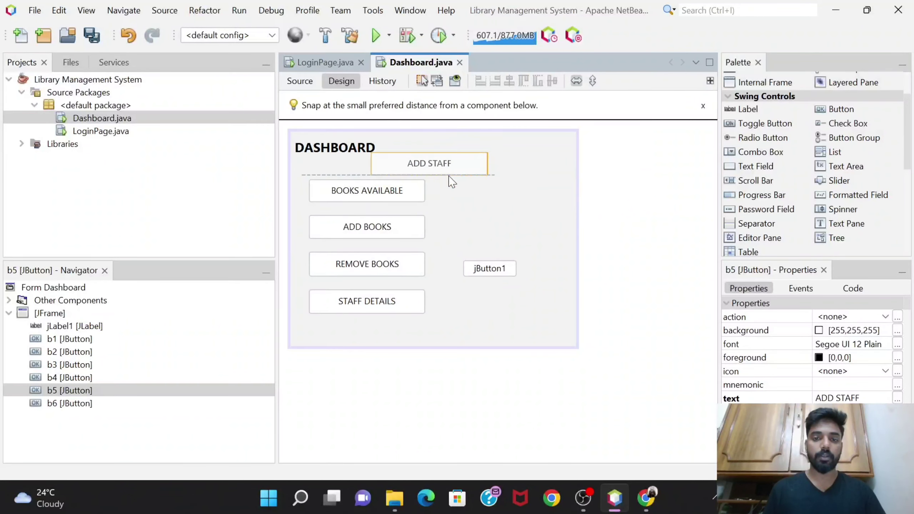
pyautogui.moveTo(428, 163); pyautogui.dragTo(366, 163)
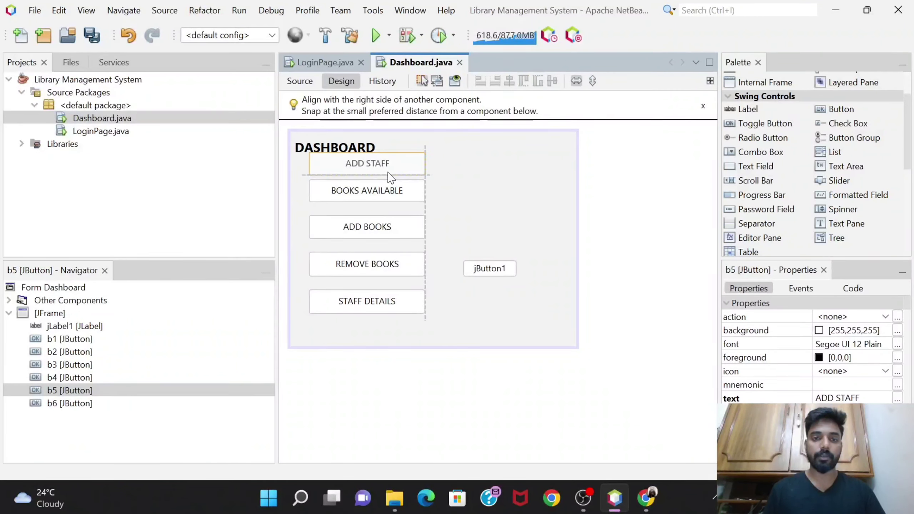
pyautogui.moveTo(367, 163); pyautogui.dragTo(491, 189)
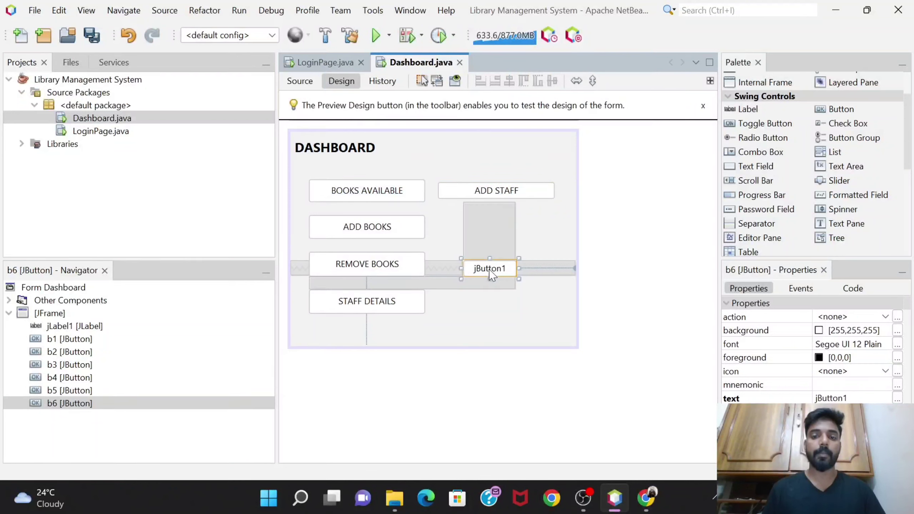
# Relabel the last button REMOVE STAFF, move it right and match ADD STAFF's width.
pyautogui.doubleClick(489, 268)
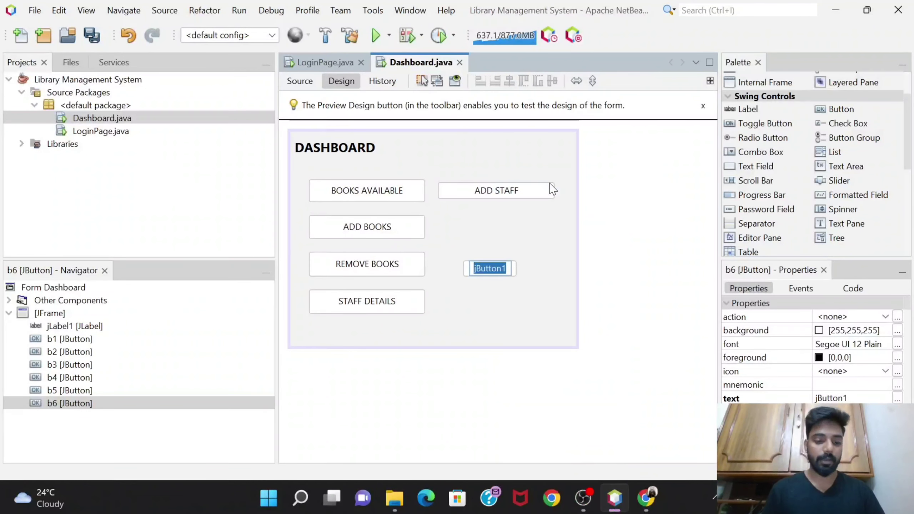
pyautogui.write('REMOVE STAFF')
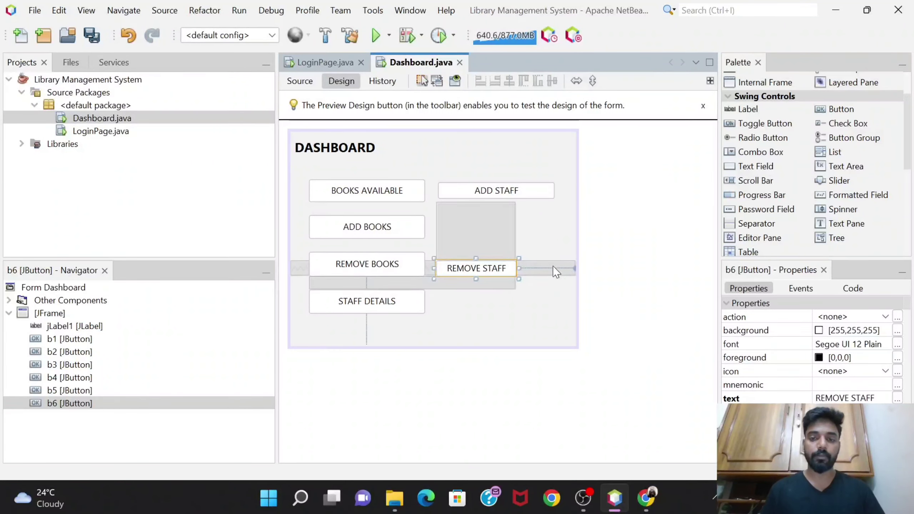
pyautogui.moveTo(476, 268); pyautogui.dragTo(478, 227)
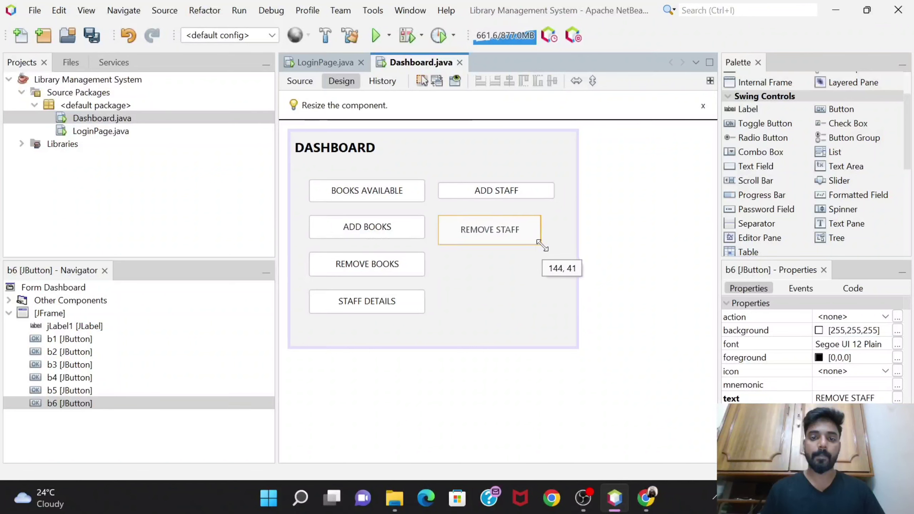
pyautogui.moveTo(541, 244); pyautogui.dragTo(497, 237)
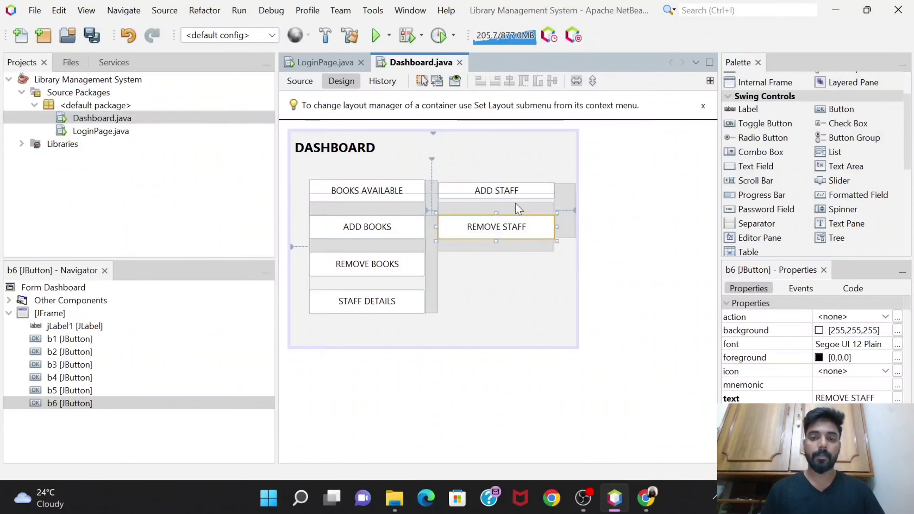
# Rearrange ADD STAFF and STAFF DETAILS into the right column.
pyautogui.click(496, 189)
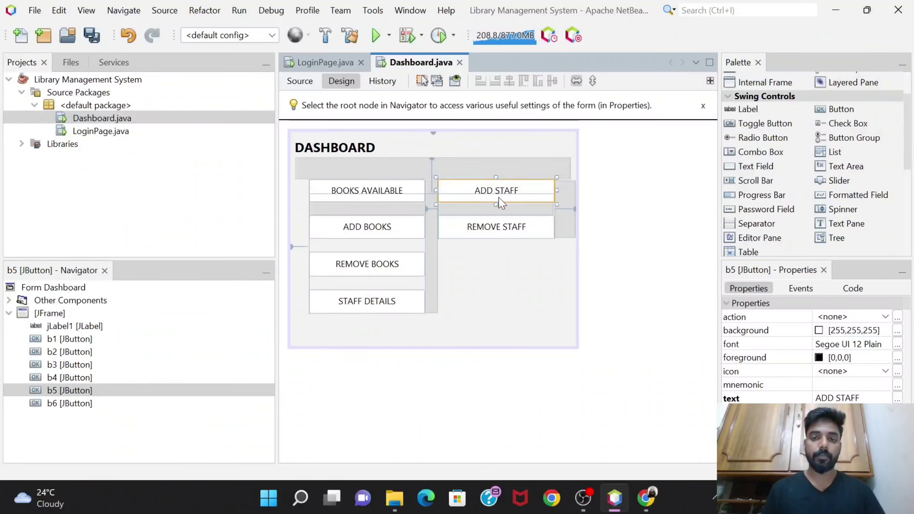
pyautogui.moveTo(495, 204); pyautogui.dragTo(495, 208)
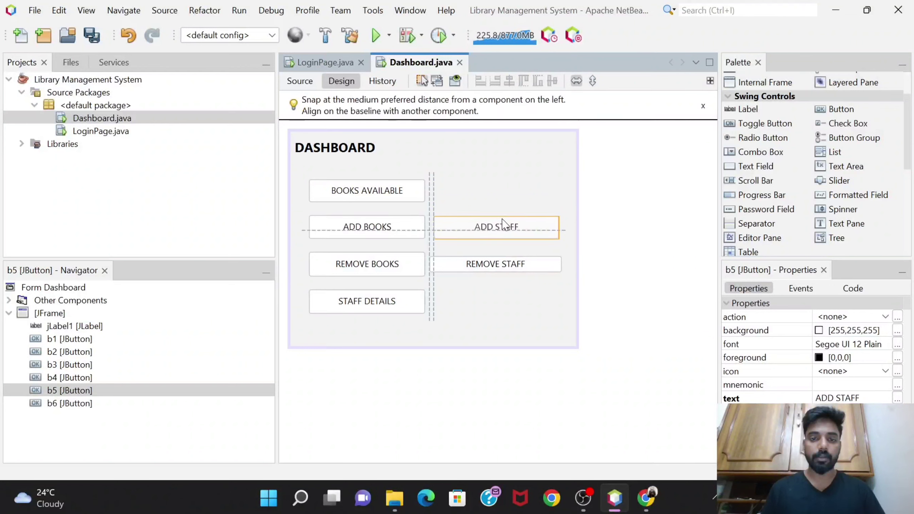
pyautogui.moveTo(367, 301); pyautogui.dragTo(474, 191)
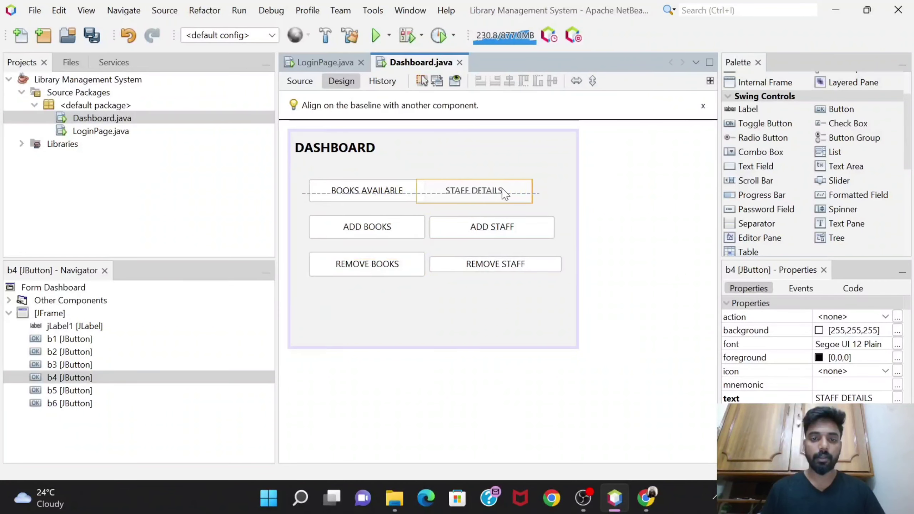
pyautogui.moveTo(475, 192); pyautogui.dragTo(486, 191)
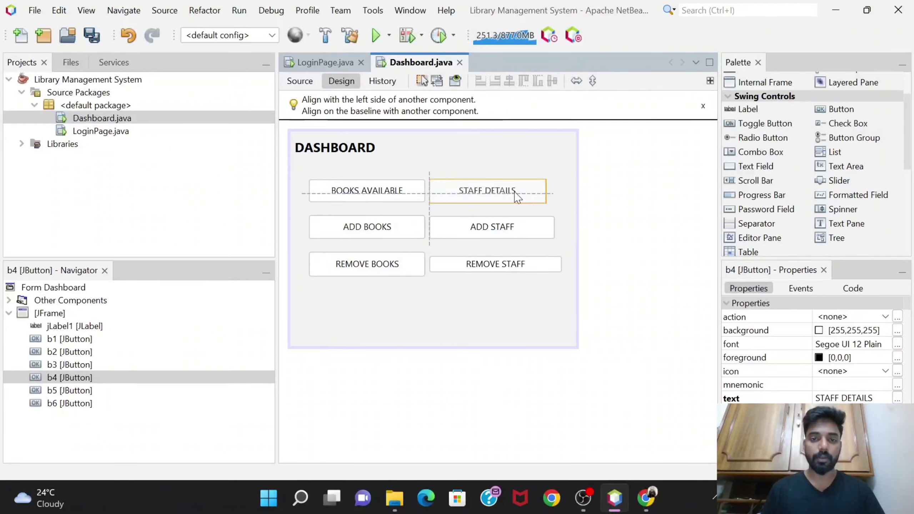
pyautogui.click(487, 190)
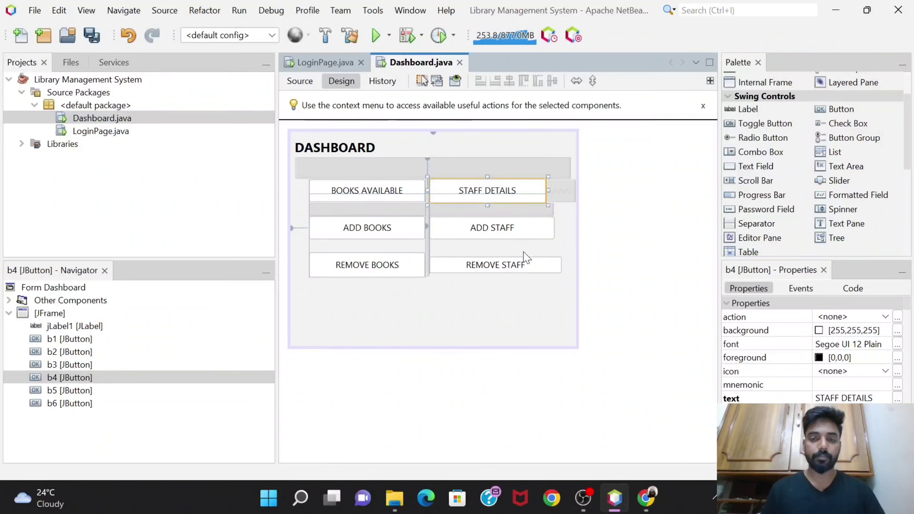
pyautogui.click(491, 227)
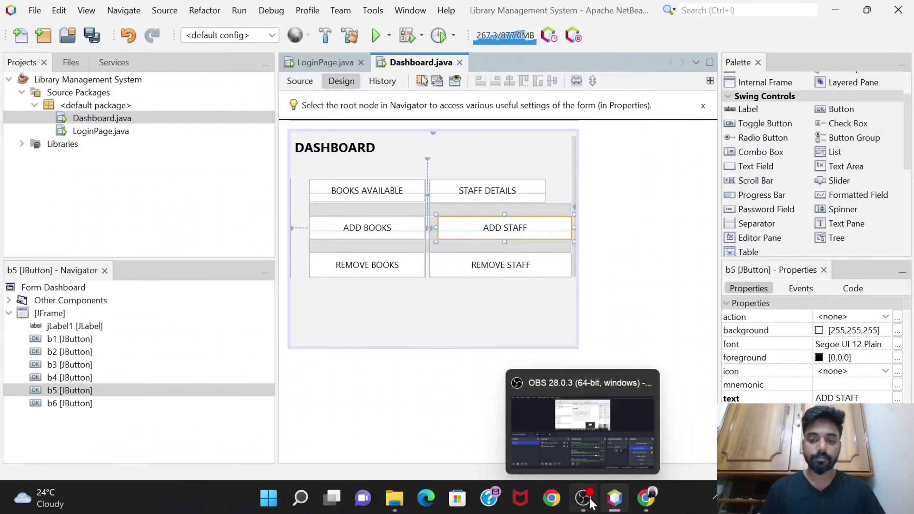
pyautogui.moveTo(584, 498)
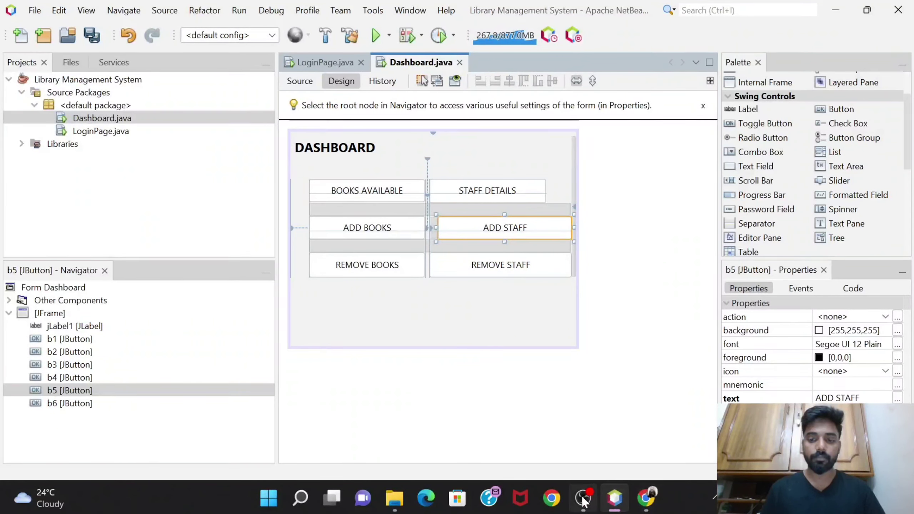
pyautogui.click(581, 498)
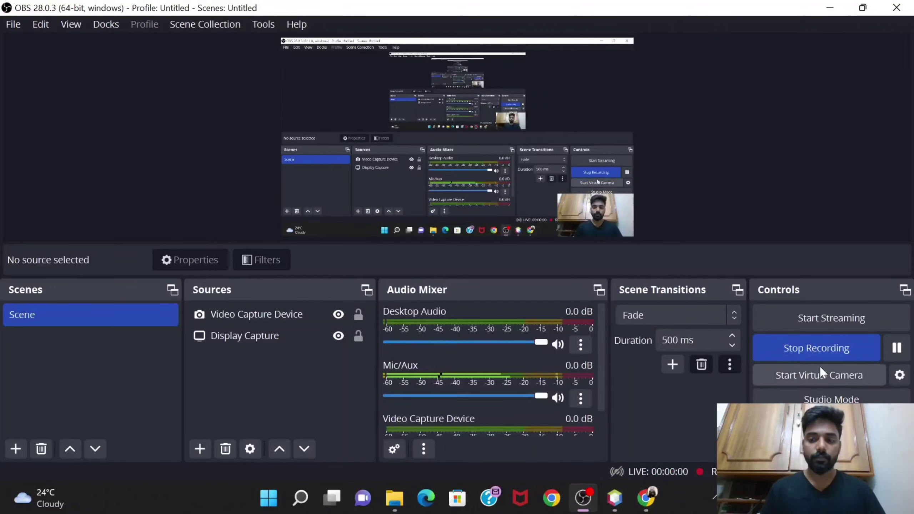
pyautogui.click(614, 498)
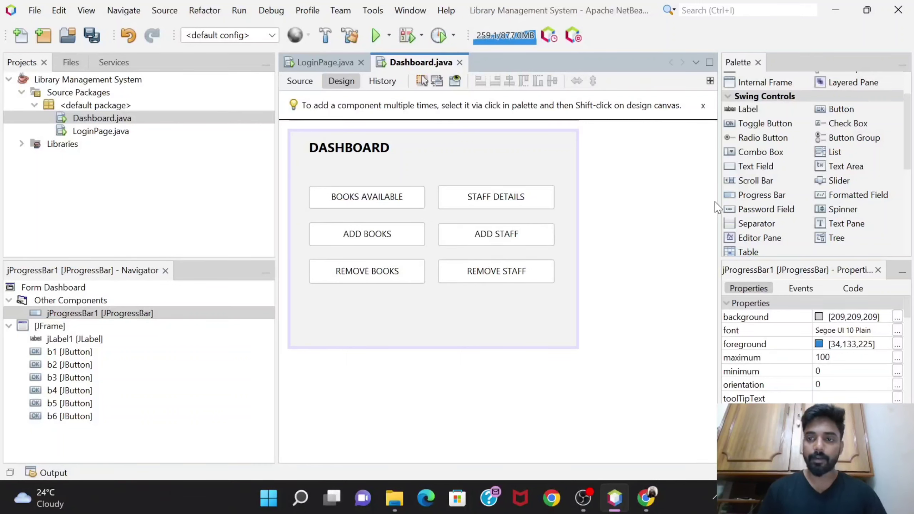
pyautogui.moveTo(756, 180)
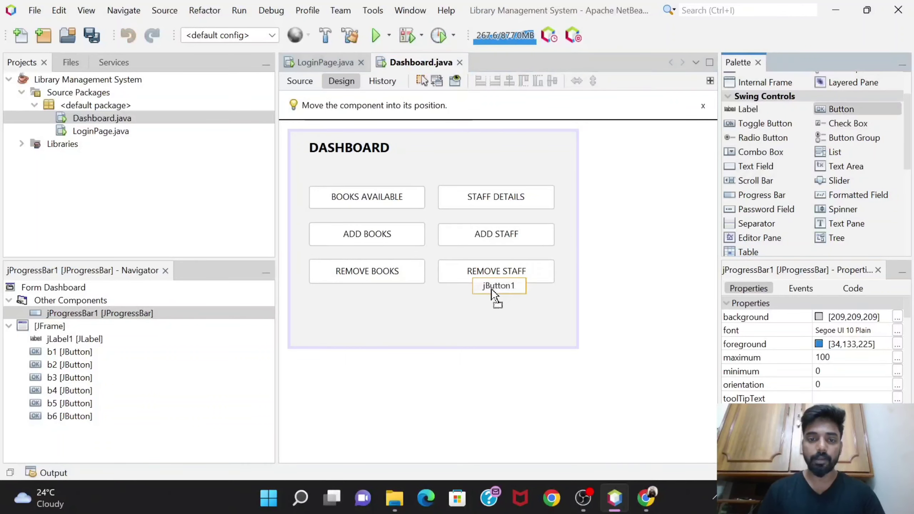
# Add a seventh button, size it like the others, and centre it below the grid.
pyautogui.moveTo(499, 285); pyautogui.dragTo(397, 313)
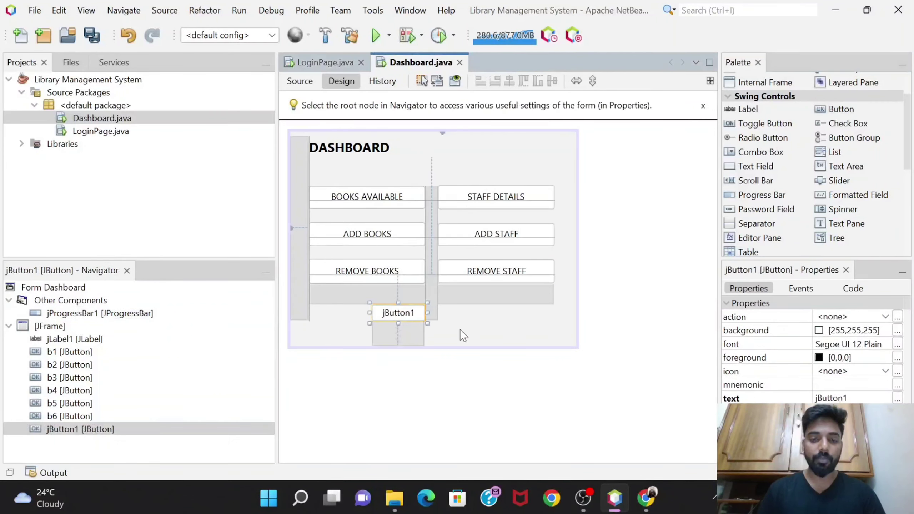
pyautogui.moveTo(425, 312); pyautogui.dragTo(481, 324)
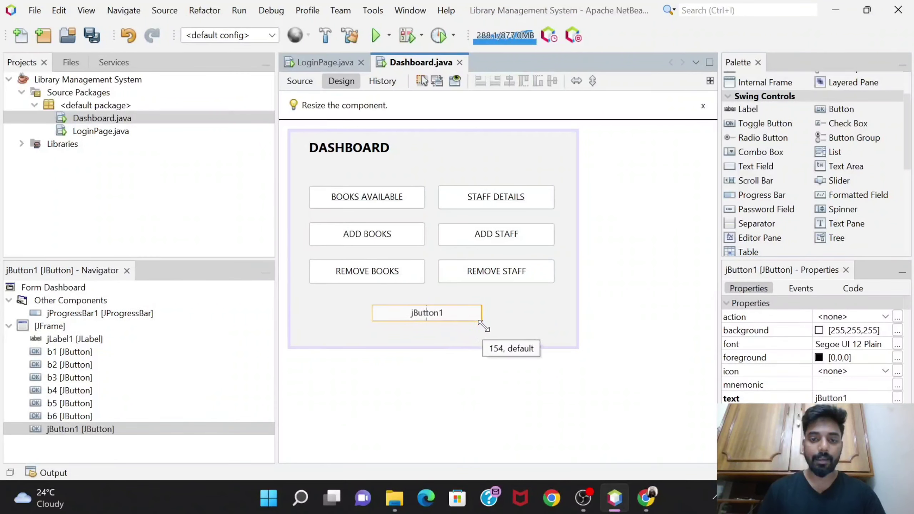
pyautogui.moveTo(481, 324); pyautogui.dragTo(500, 332)
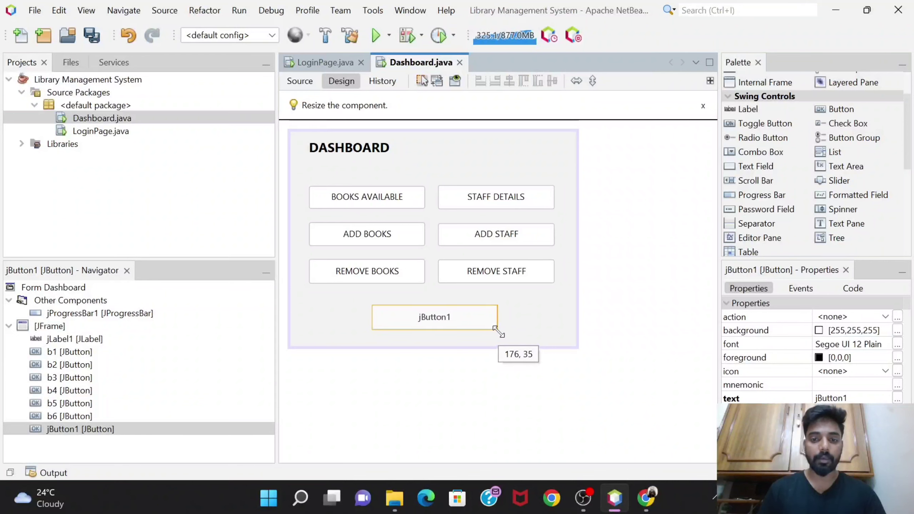
pyautogui.moveTo(498, 329); pyautogui.dragTo(426, 312)
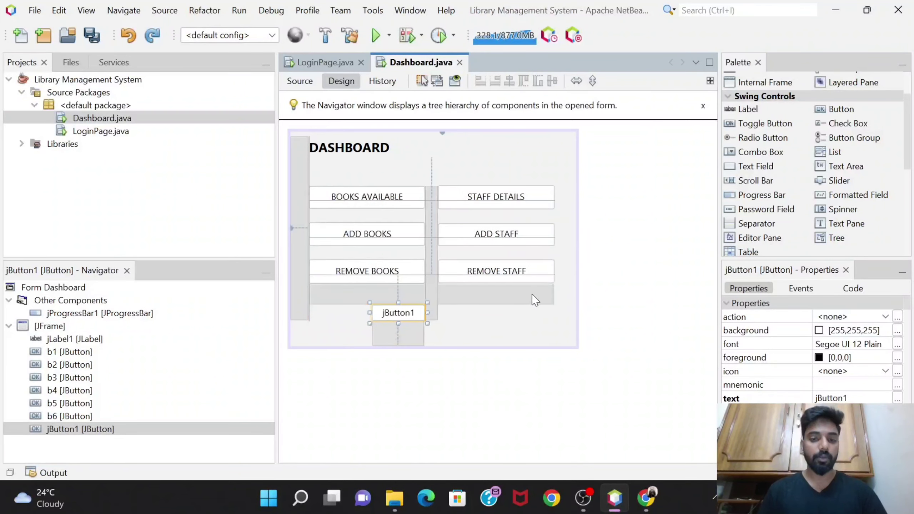
pyautogui.moveTo(398, 312); pyautogui.dragTo(413, 317)
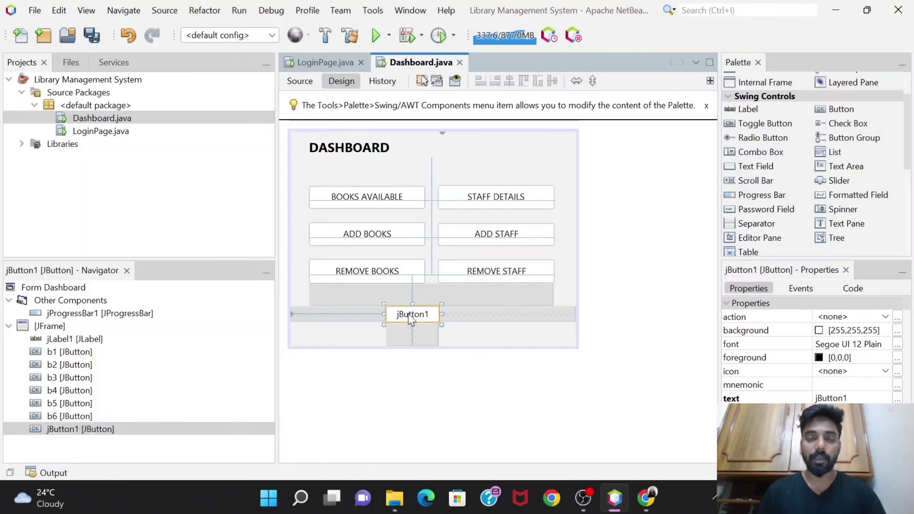
pyautogui.moveTo(438, 326)
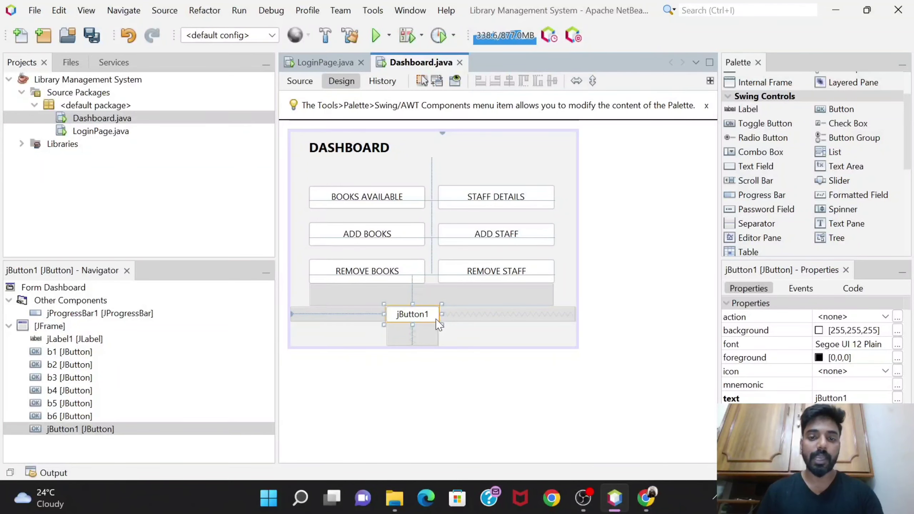
pyautogui.moveTo(439, 322)
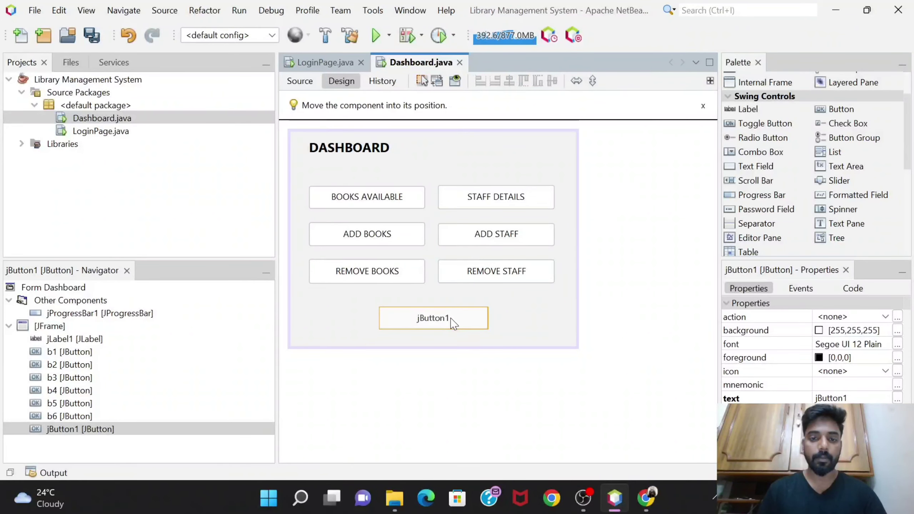
# Change the centred button's label to EDIT ADMIN.
pyautogui.rightClick(433, 318)
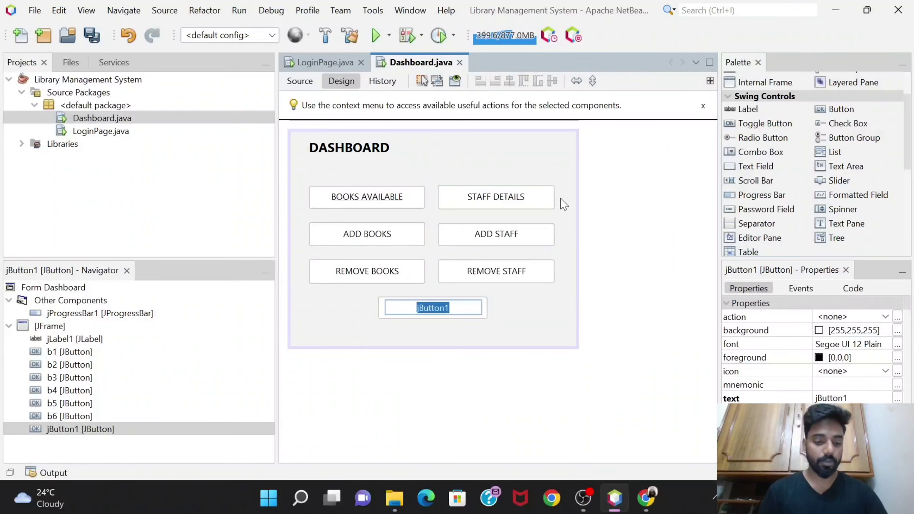
pyautogui.write('EDIT')
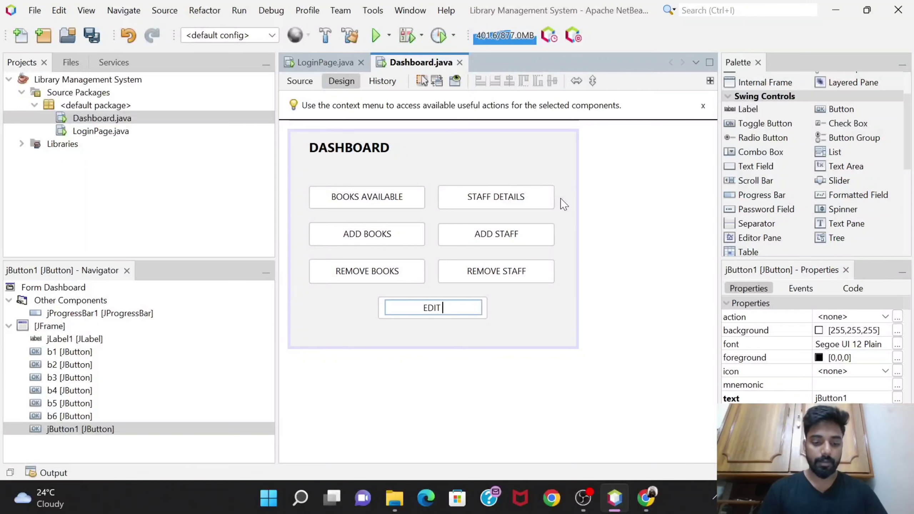
pyautogui.write('ADMIN')
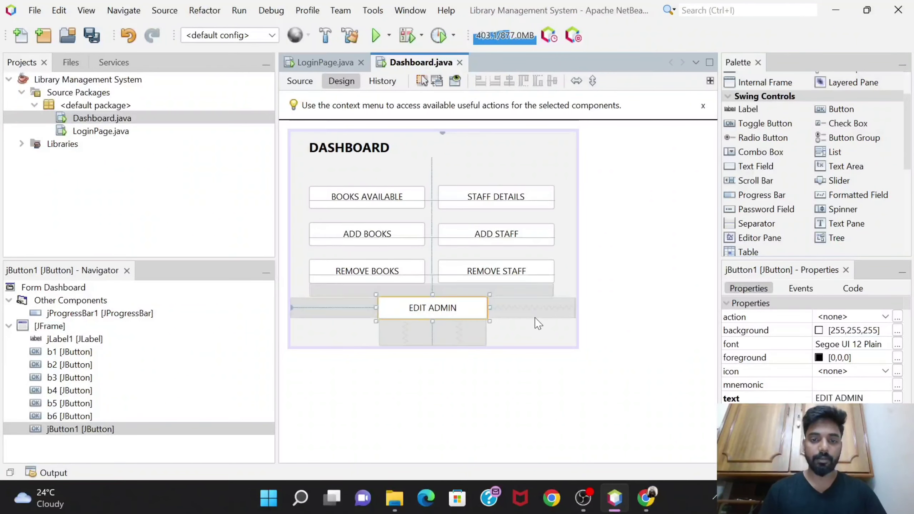
# Rename the EDIT ADMIN button's variable to b7.
pyautogui.rightClick(431, 308)
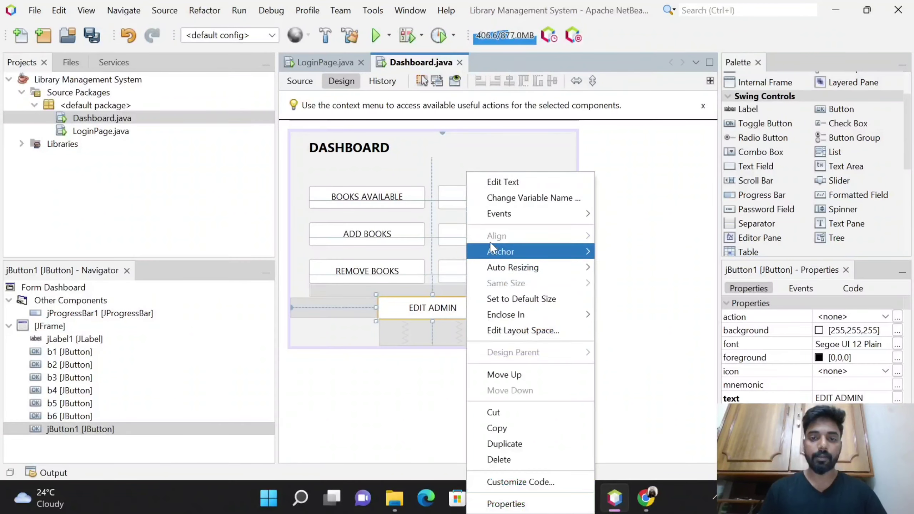
pyautogui.click(532, 197)
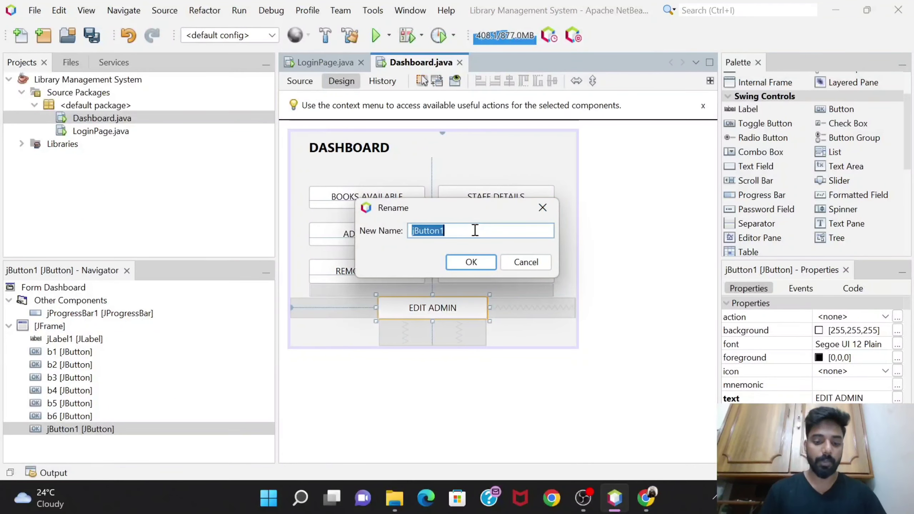
pyautogui.write('b')
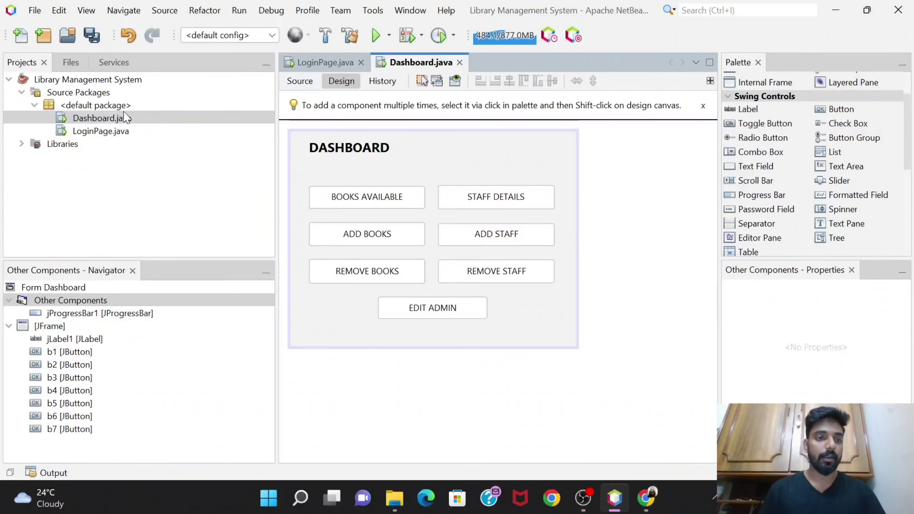
# Run Dashboard.java with Run File to preview the form.
pyautogui.rightClick(102, 118)
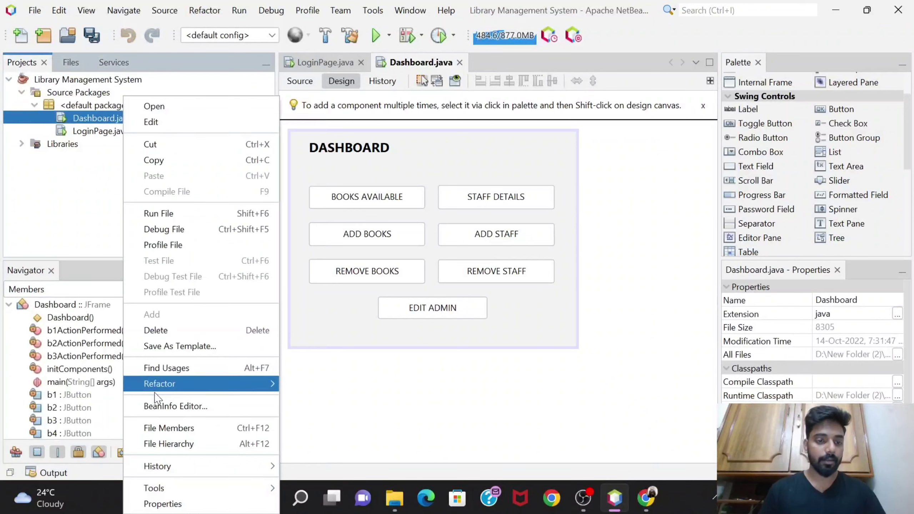
pyautogui.moveTo(158, 213)
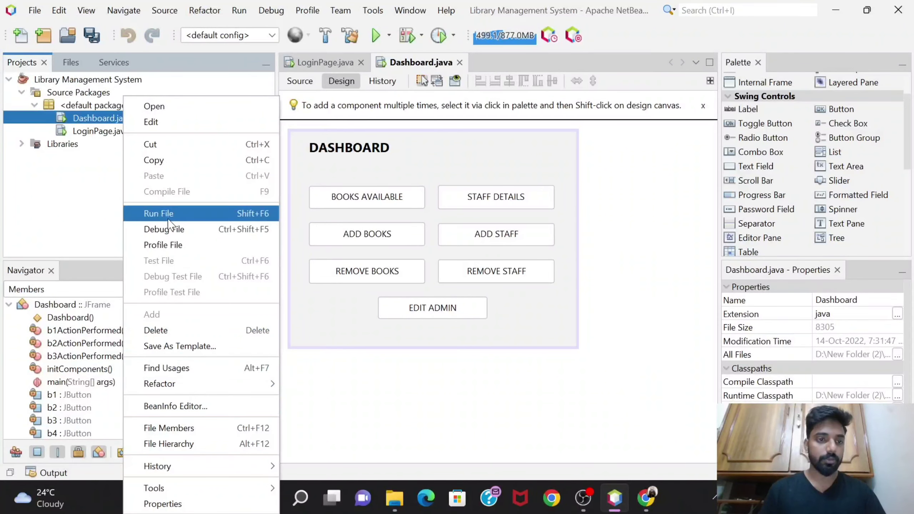
pyautogui.click(158, 213)
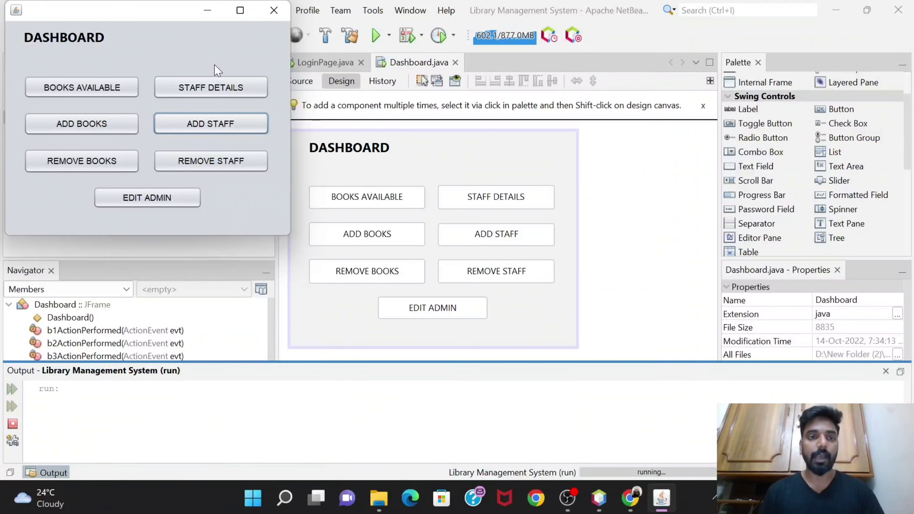
pyautogui.moveTo(169, 55)
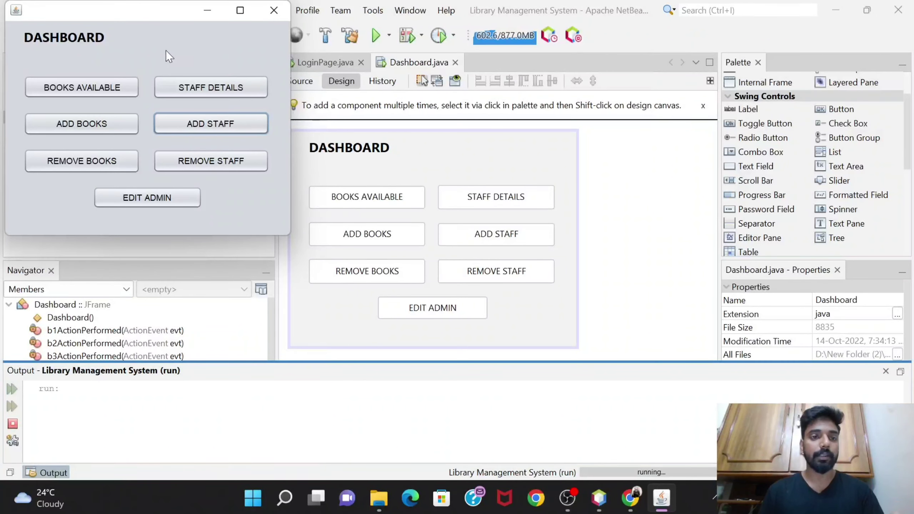
pyautogui.moveTo(152, 108)
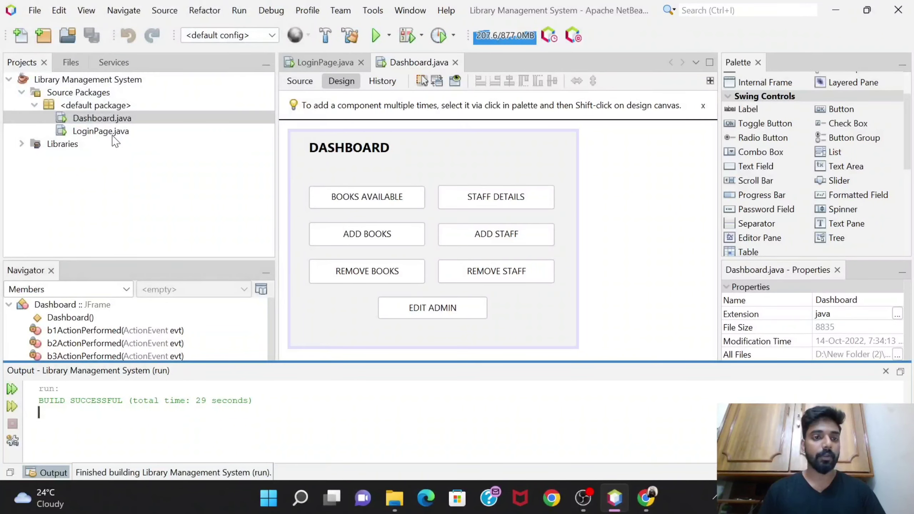
pyautogui.moveTo(100, 131)
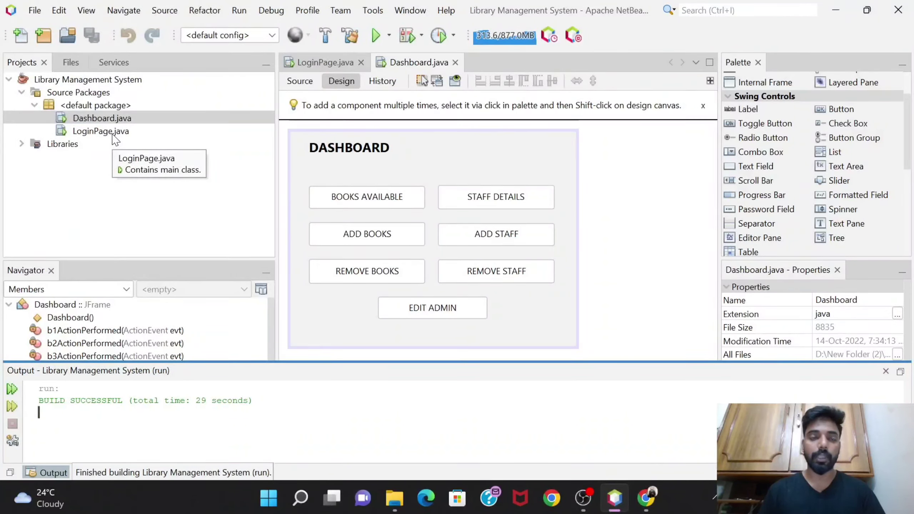
# Run LoginPage.java, then run Dashboard.java again to preview both forms.
pyautogui.rightClick(100, 131)
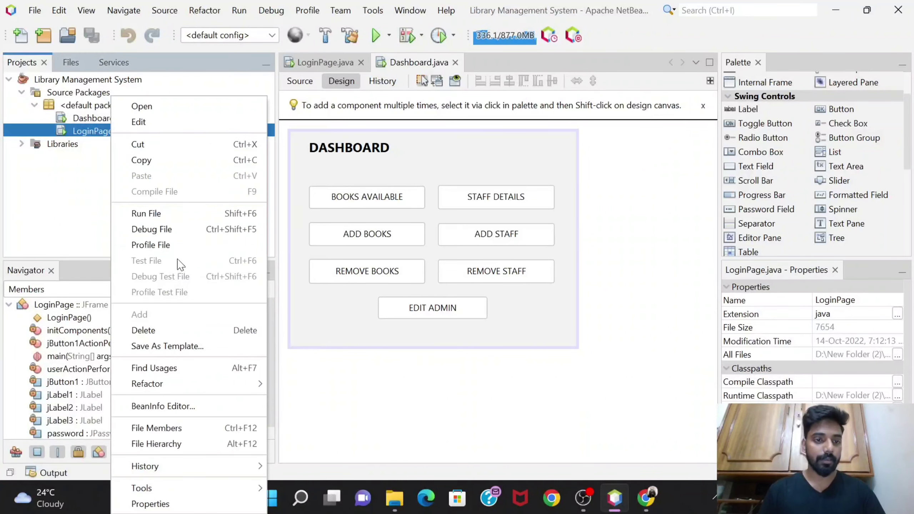
pyautogui.click(146, 213)
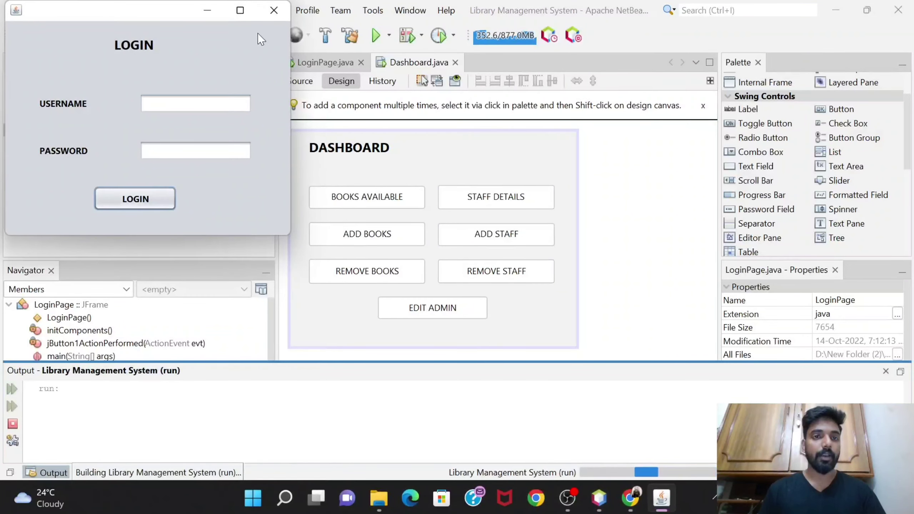
pyautogui.rightClick(87, 117)
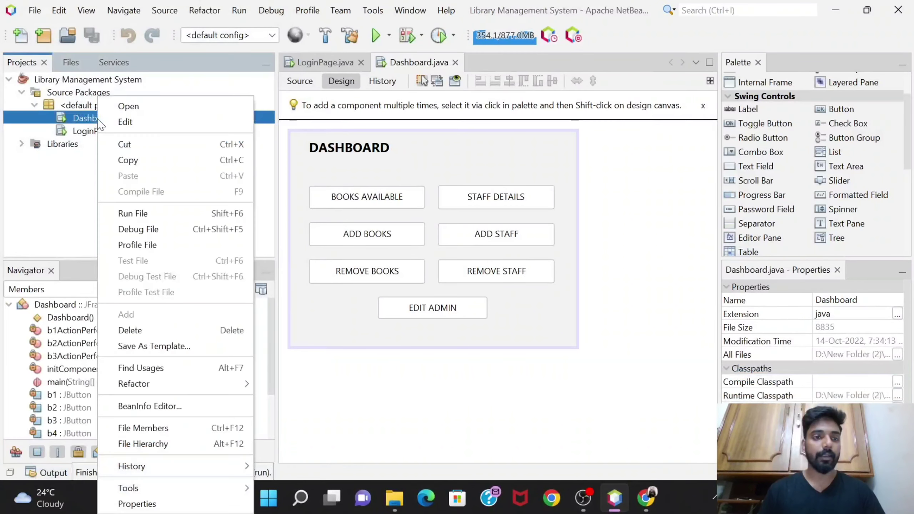
pyautogui.moveTo(133, 214)
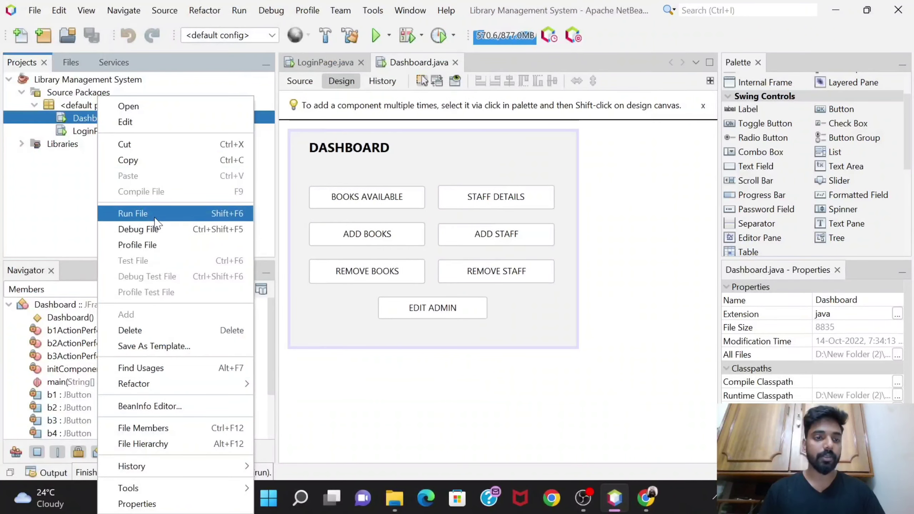
pyautogui.click(133, 214)
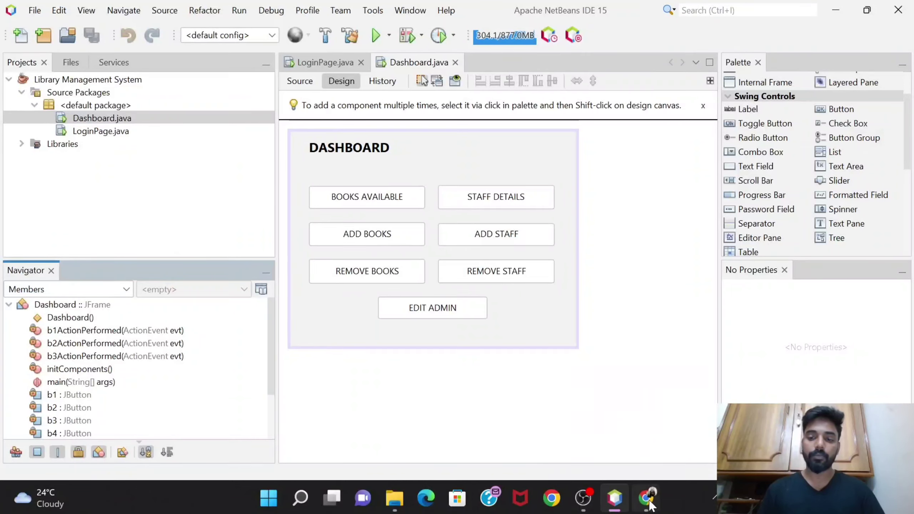
# Review the planning doc's functions list, highlighting Books Available and Staff Details, then the Tables section.
pyautogui.click(645, 498)
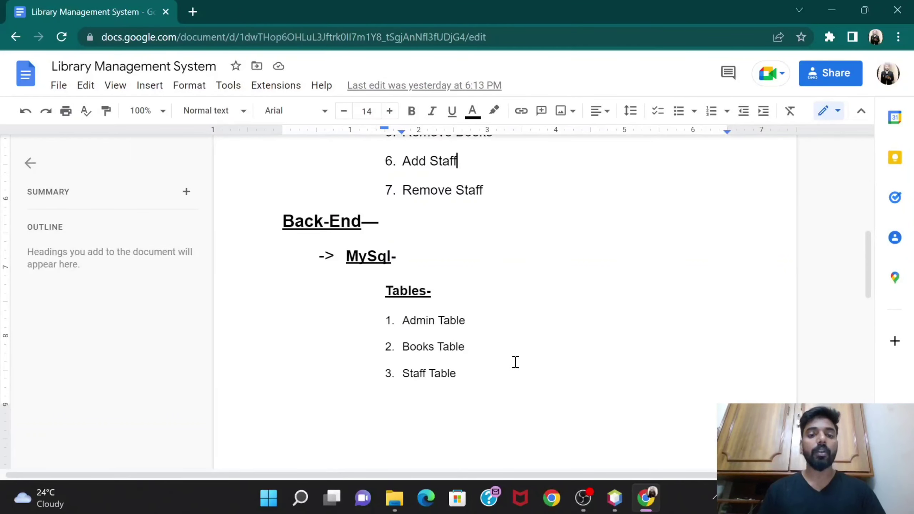
pyautogui.moveTo(380, 296)
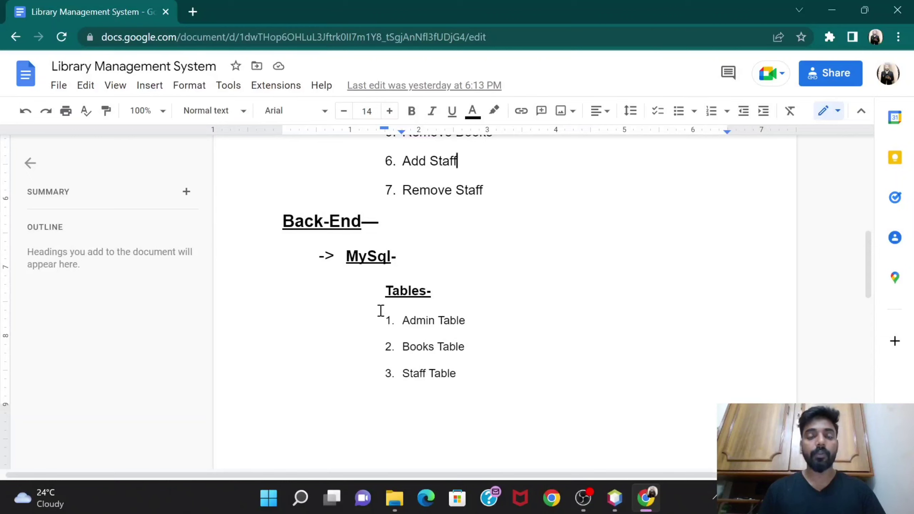
pyautogui.moveTo(384, 291); pyautogui.dragTo(456, 373)
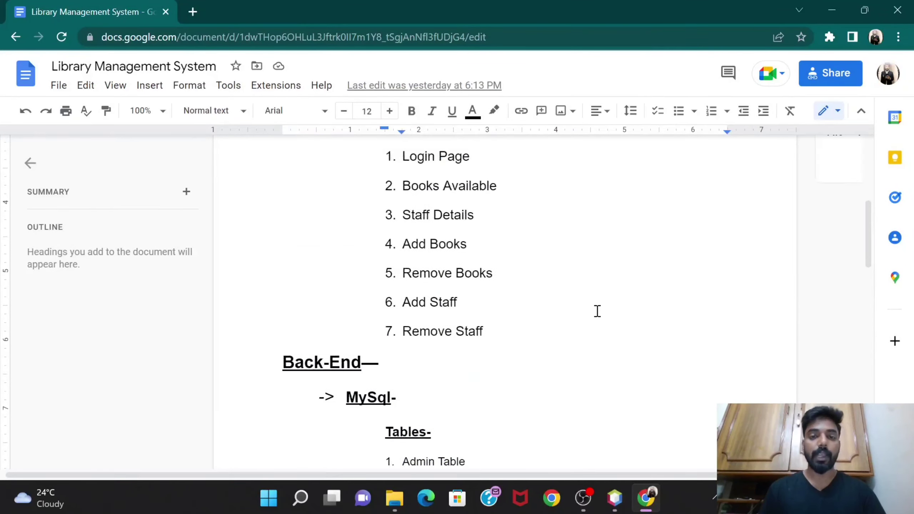
pyautogui.scroll(-3)
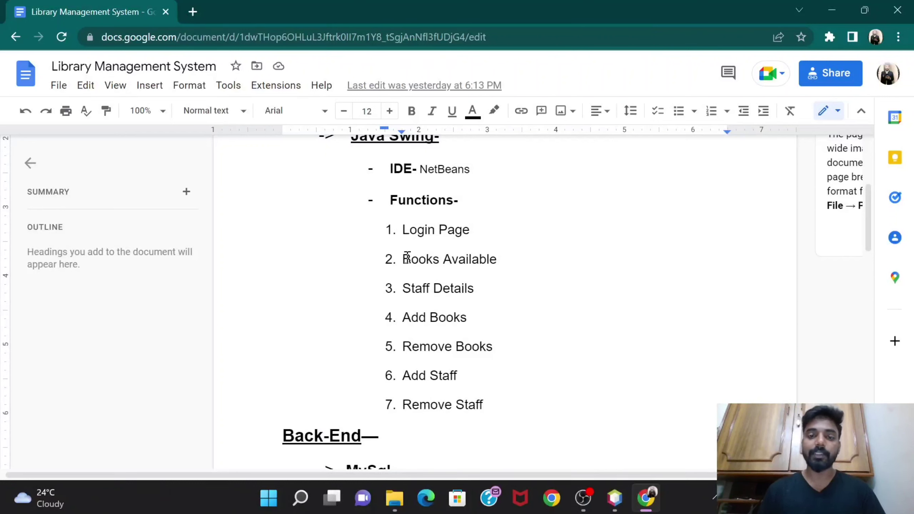
pyautogui.doubleClick(413, 259)
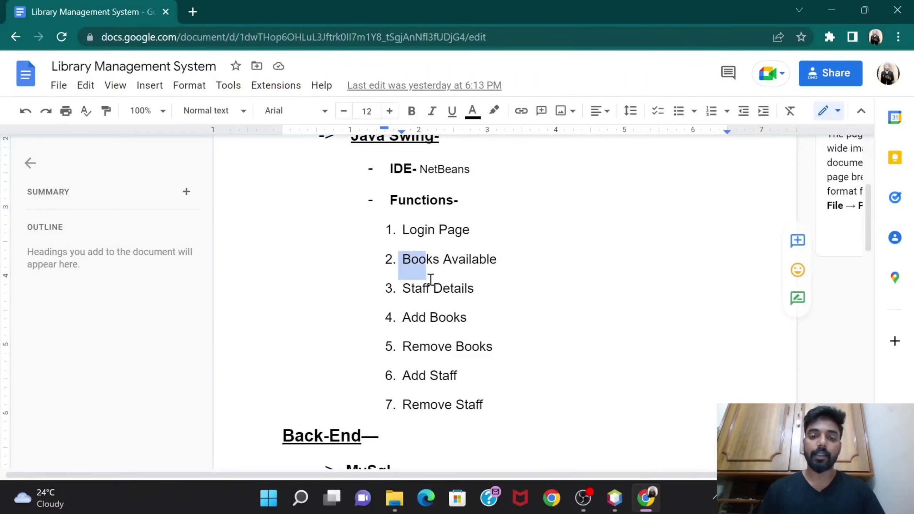
pyautogui.moveTo(403, 259); pyautogui.dragTo(498, 260)
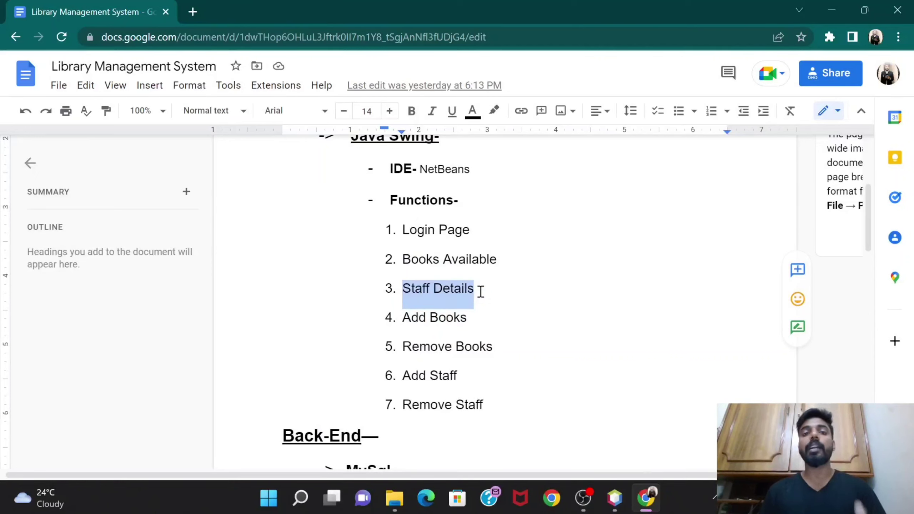
pyautogui.scroll(-3)
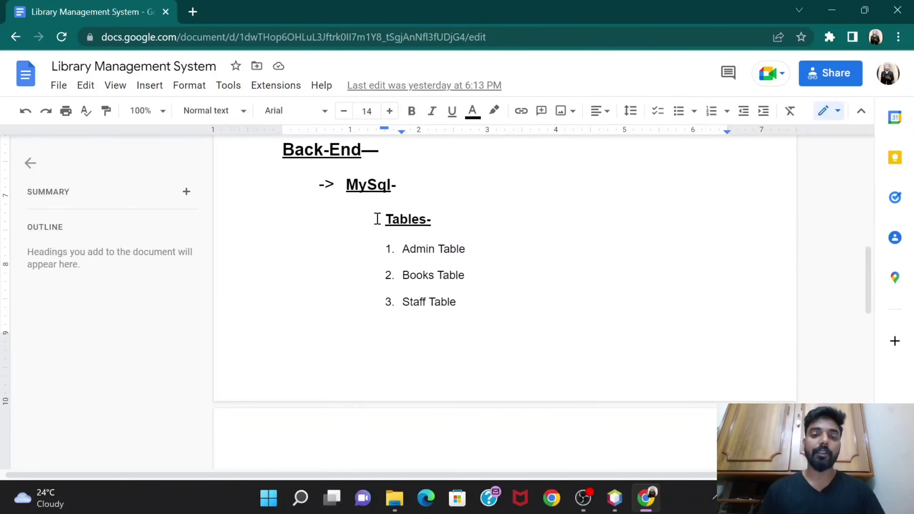